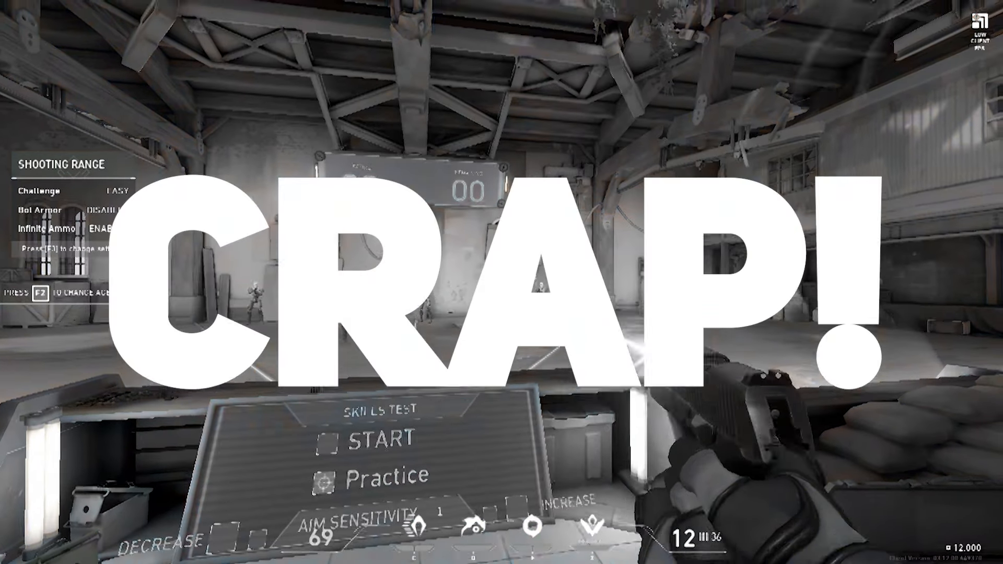
Check for Windows updates in Update & Security and confirm the system is up to date.
click(22, 533)
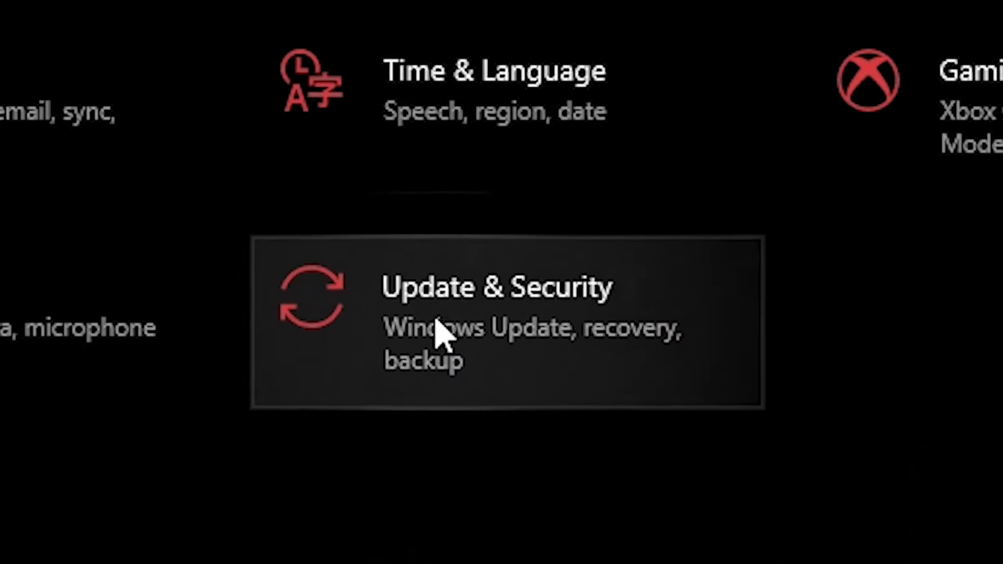
mouse_move(668, 316)
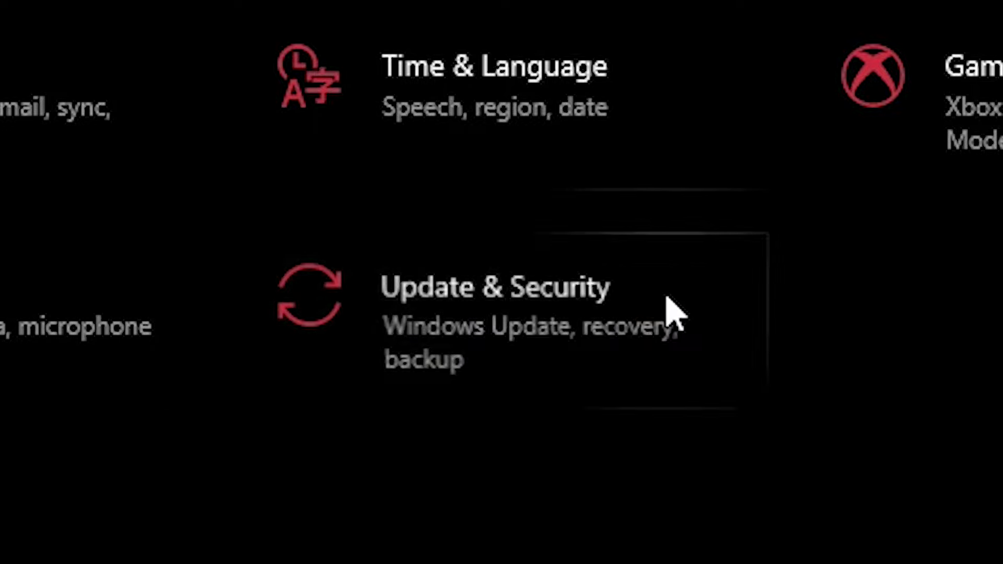
click(494, 288)
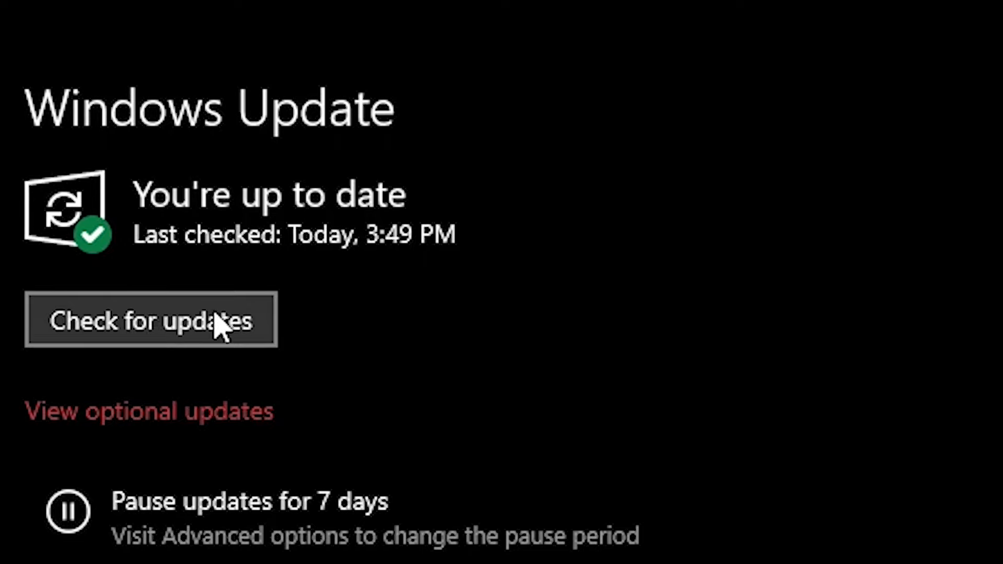
click(152, 321)
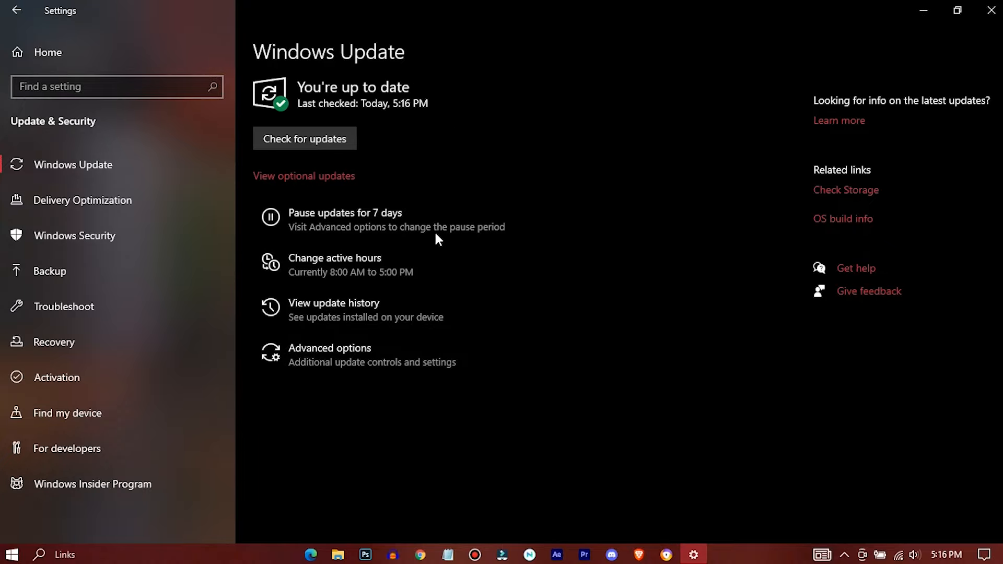
Review Delivery Optimization and return to the main Settings categories.
click(82, 199)
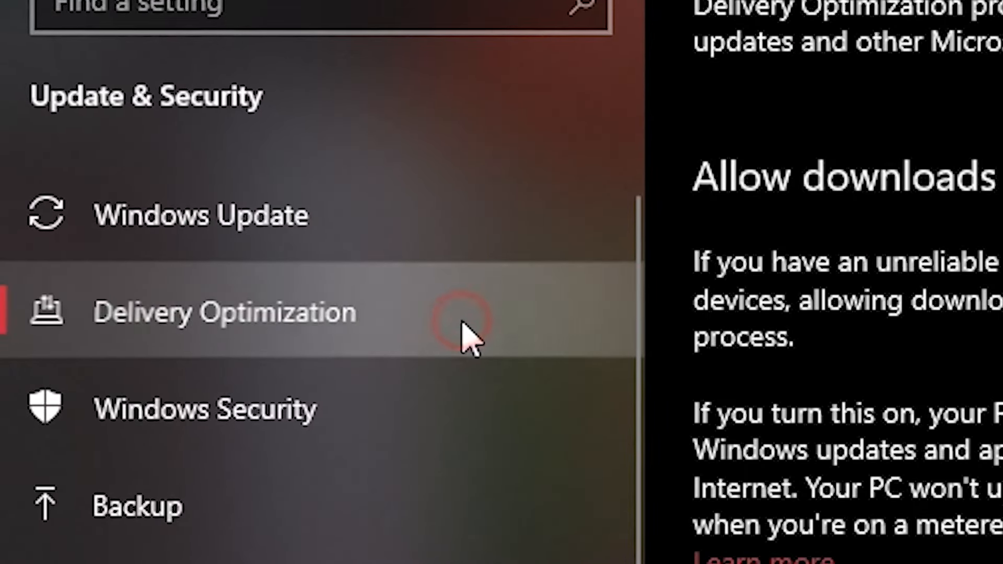
click(223, 313)
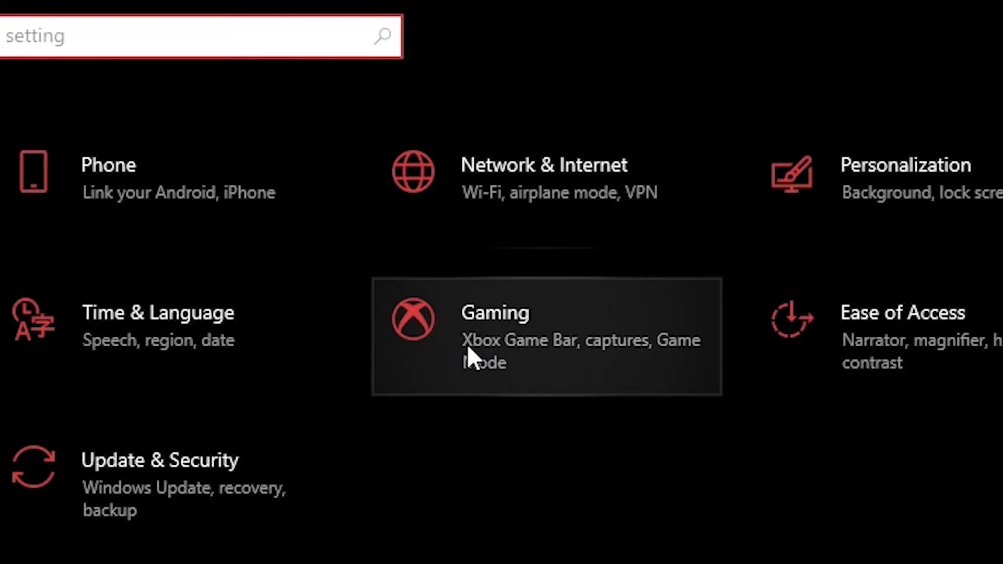
Turn Xbox Game Bar off in Gaming settings and confirm Game Mode is on.
click(494, 322)
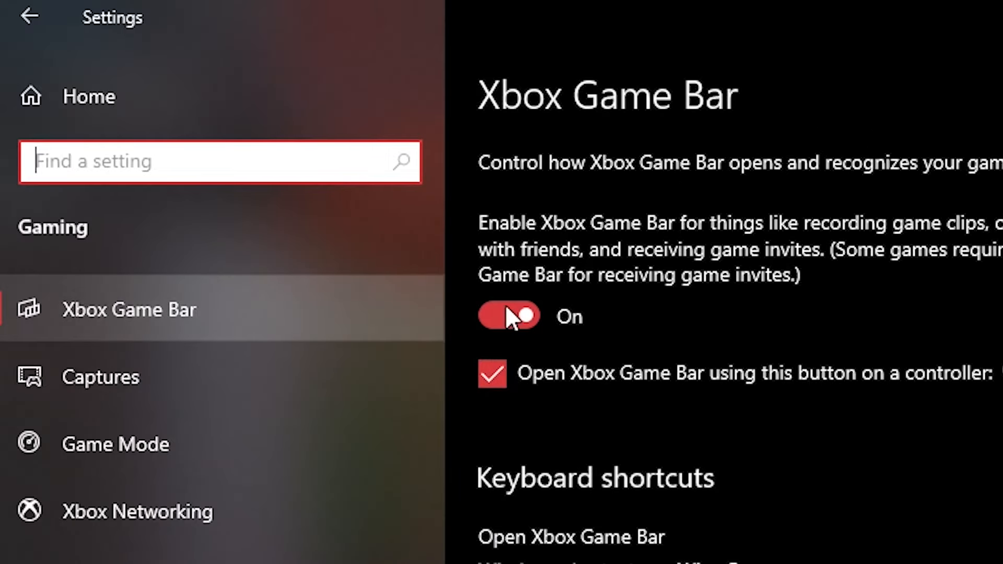
click(509, 315)
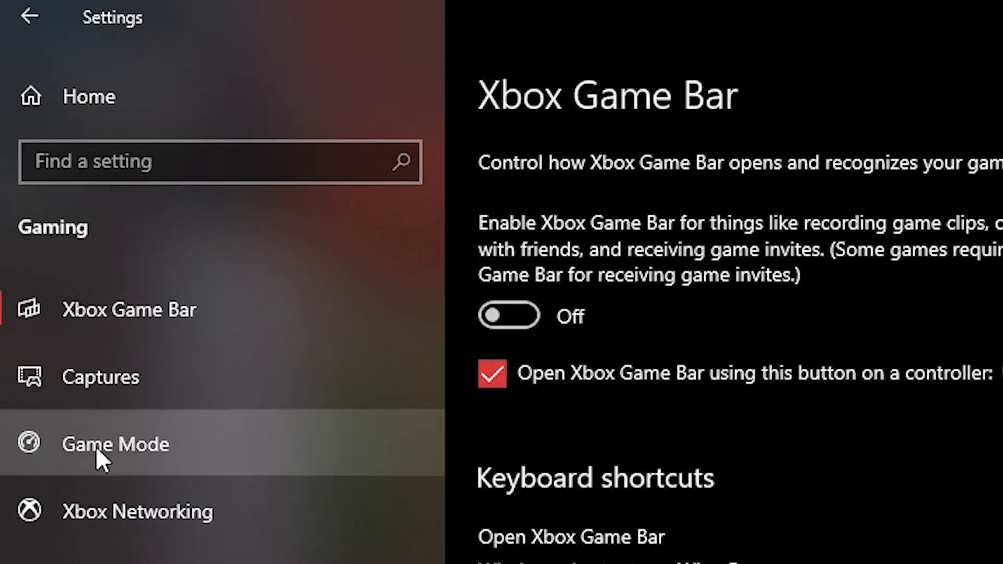
click(116, 445)
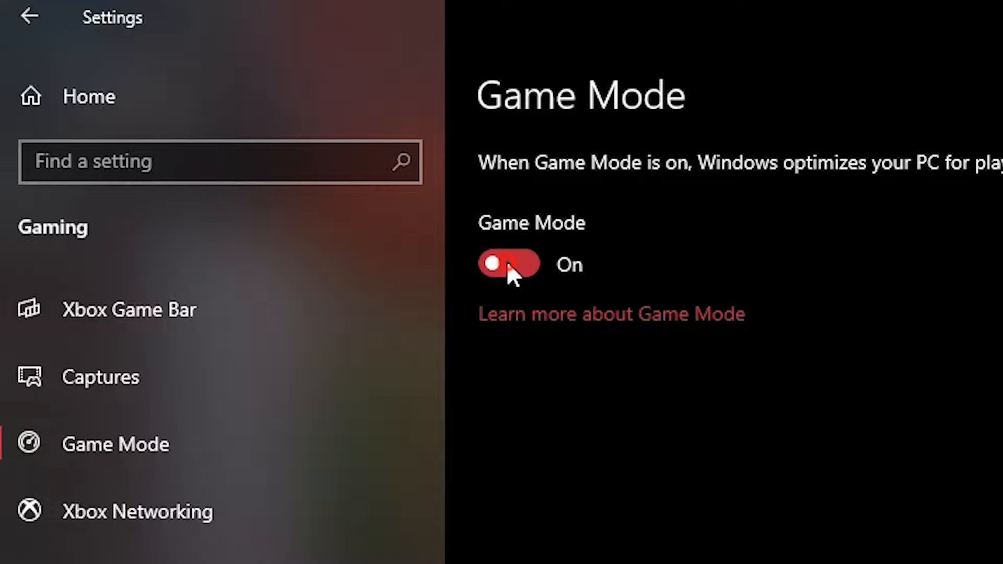
click(29, 16)
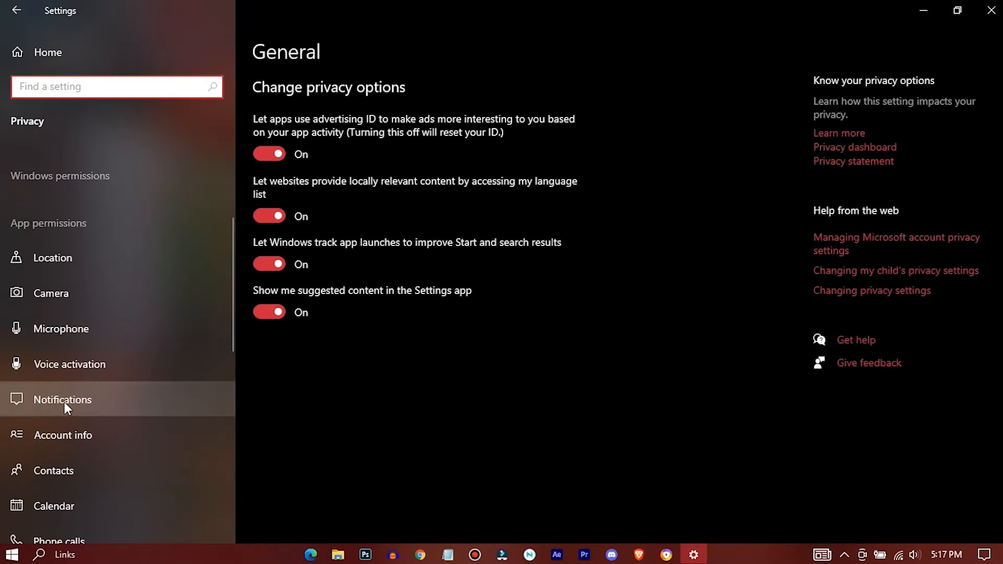
In Privacy, stop apps from accessing notifications and from running in the background.
click(63, 399)
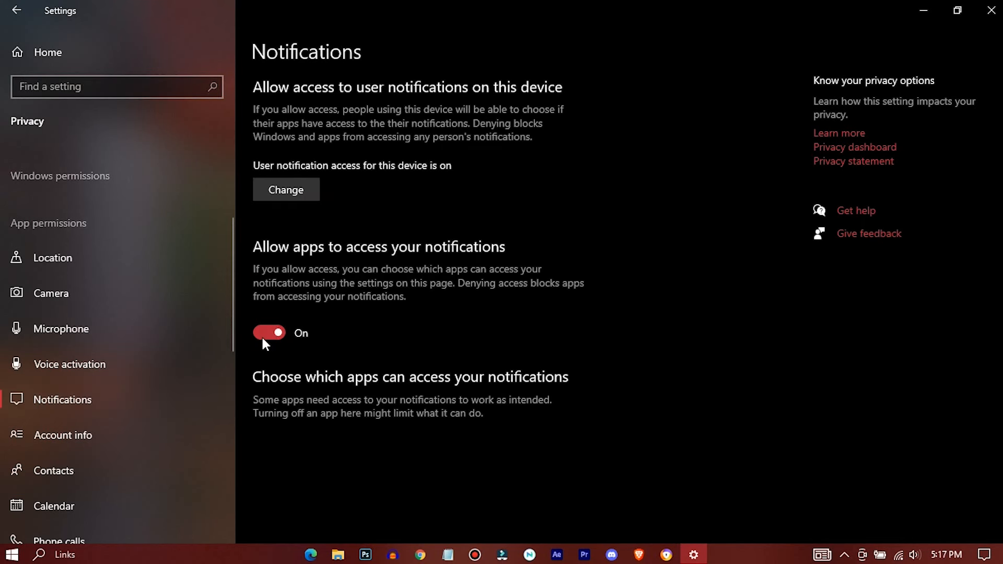
click(269, 333)
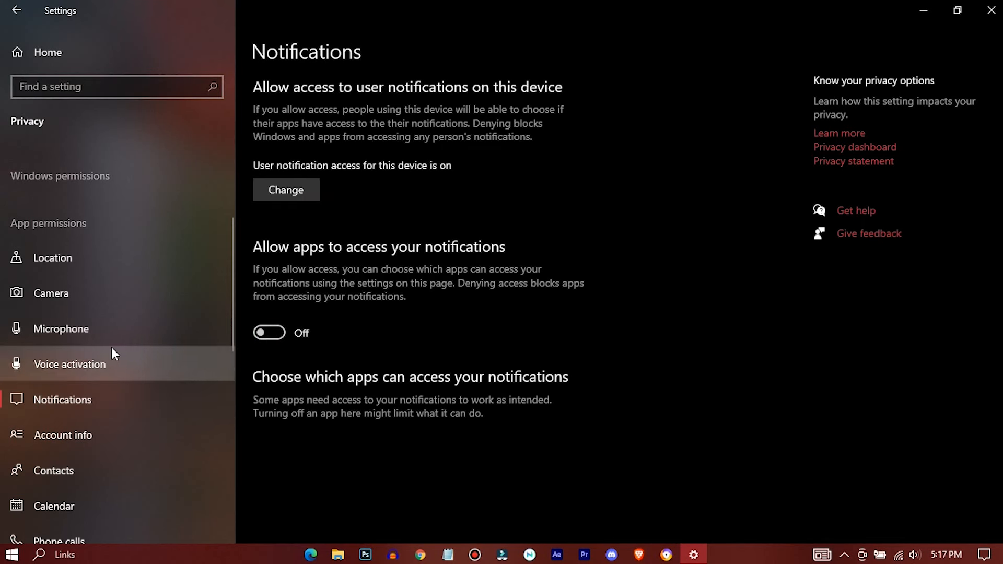
scroll(down, 3)
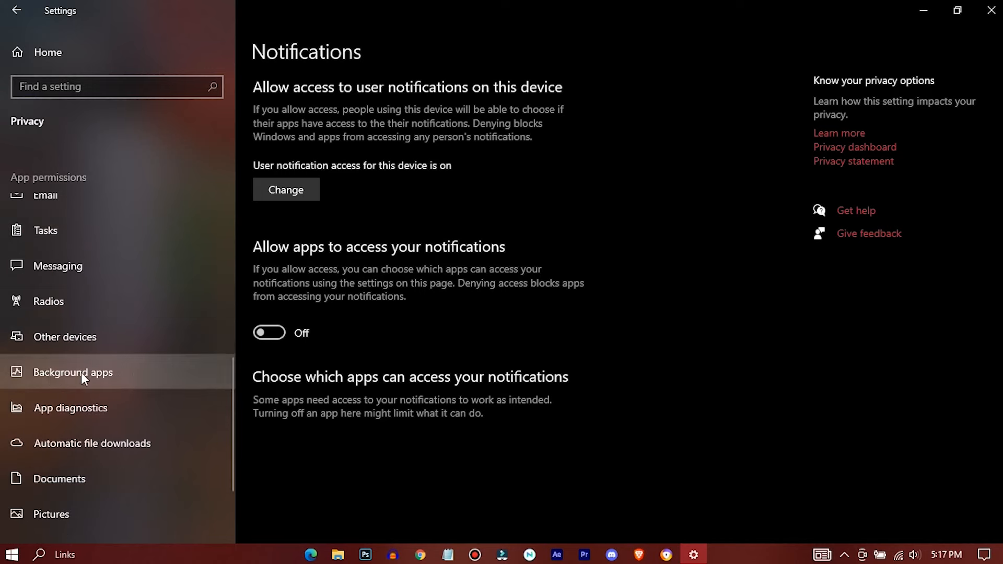
click(73, 372)
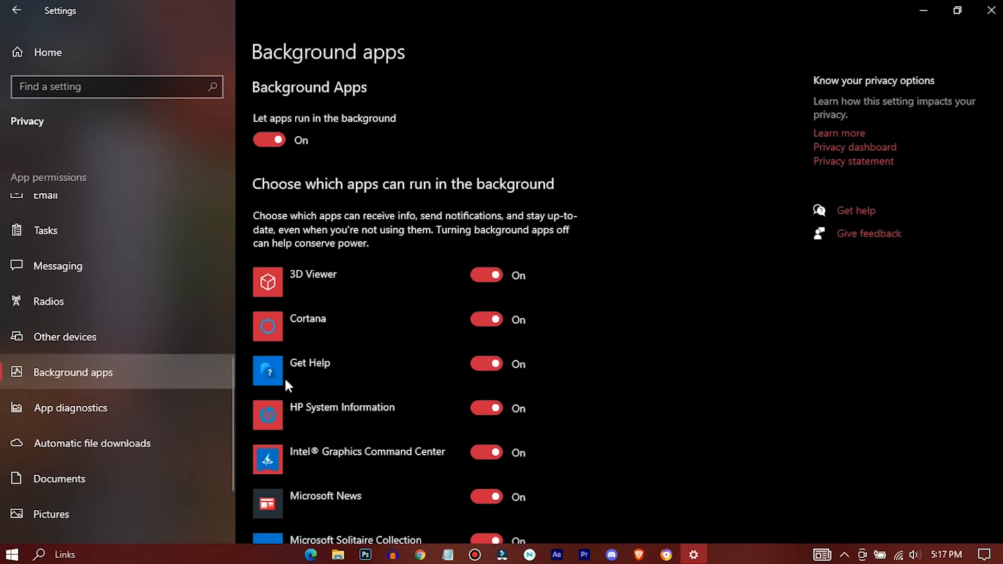
click(269, 140)
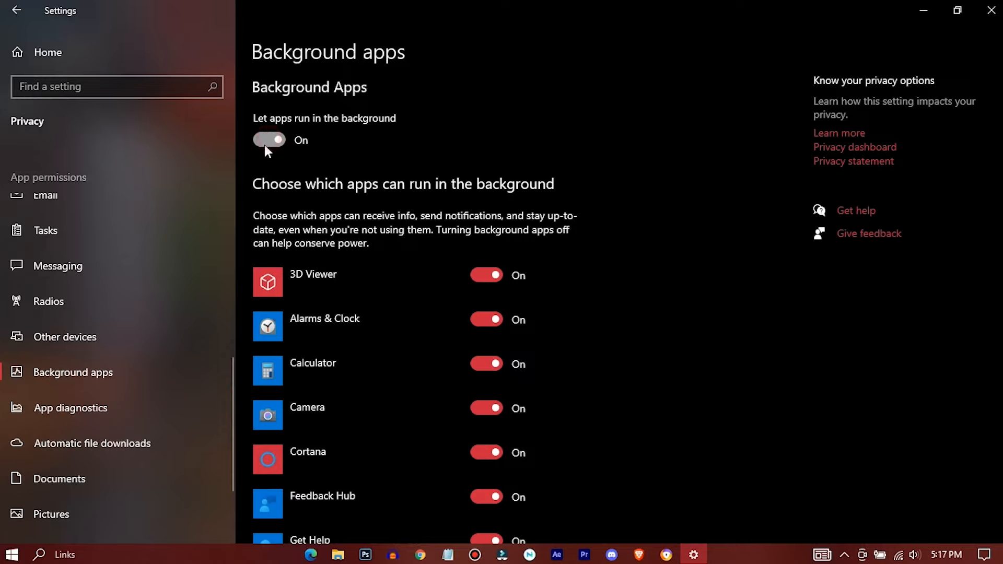
click(270, 140)
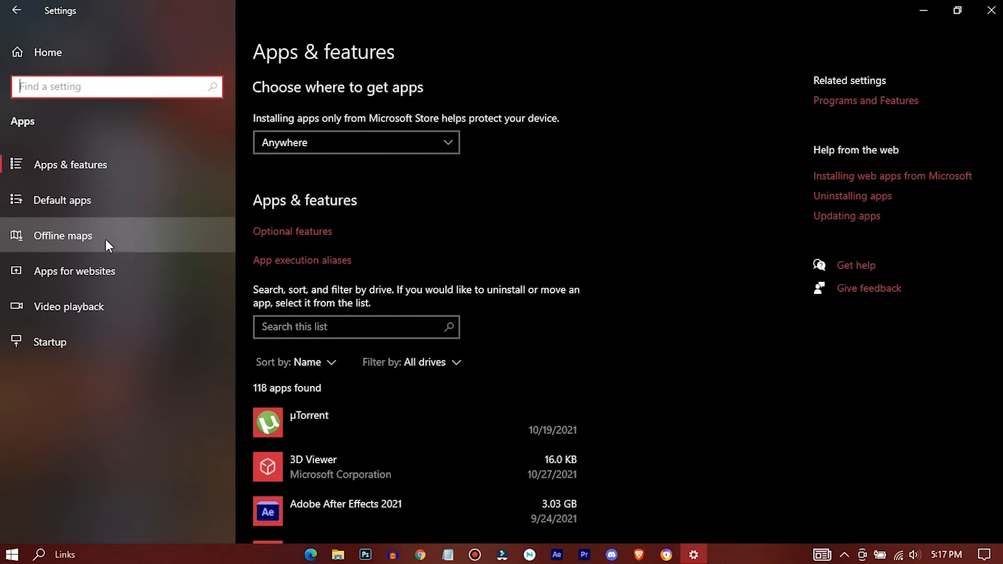
Delete all downloaded offline maps from the Apps settings.
click(62, 236)
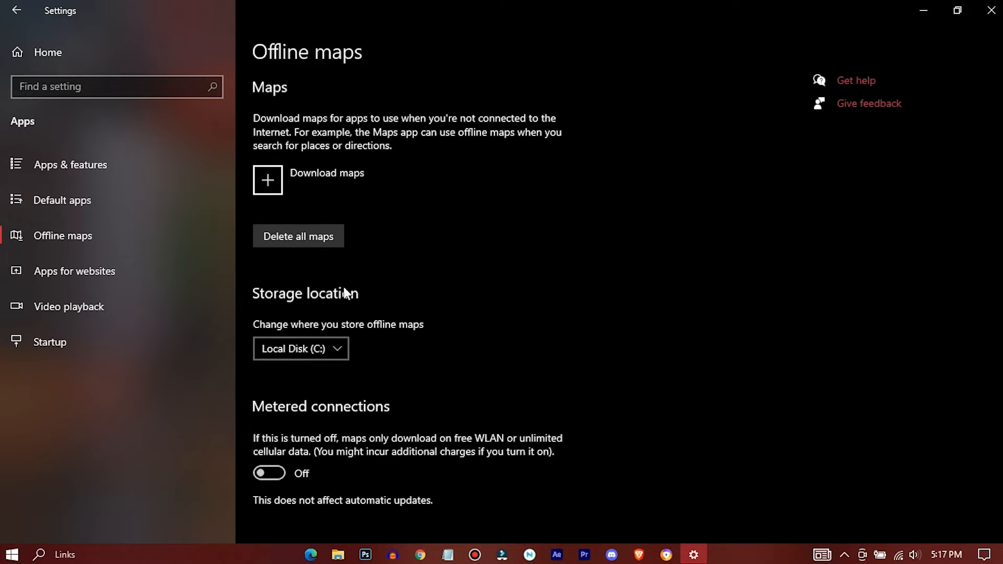
click(299, 236)
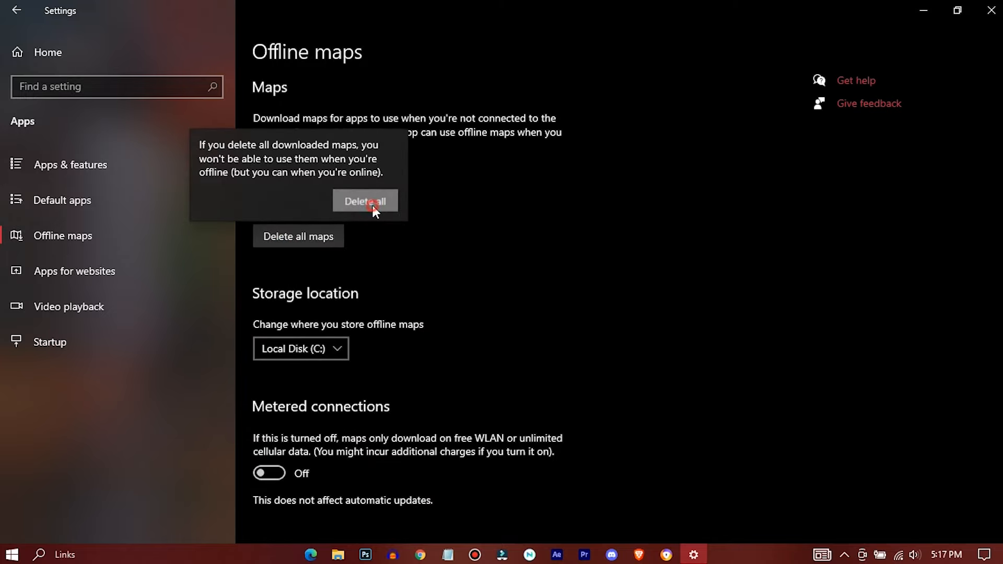
click(366, 201)
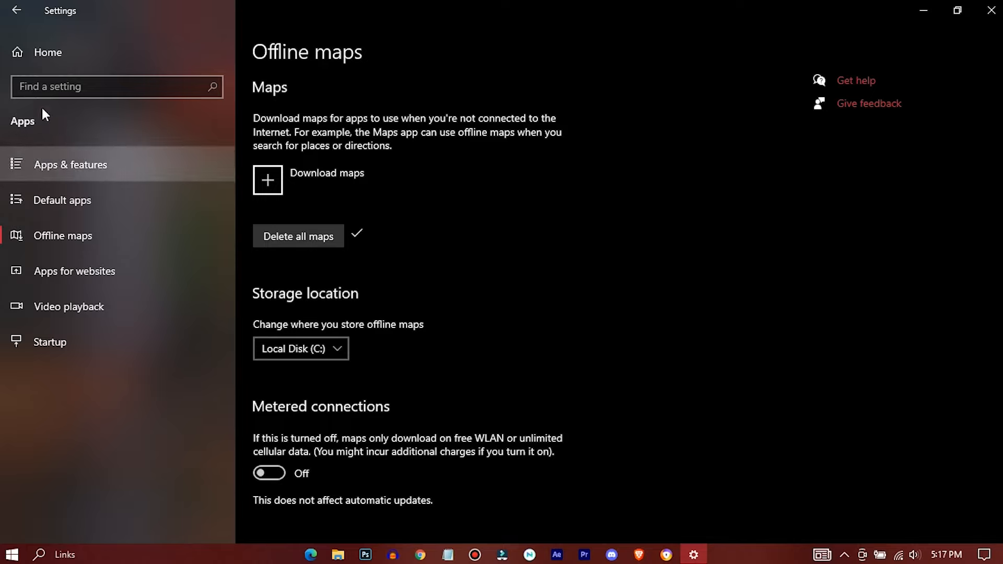
click(19, 12)
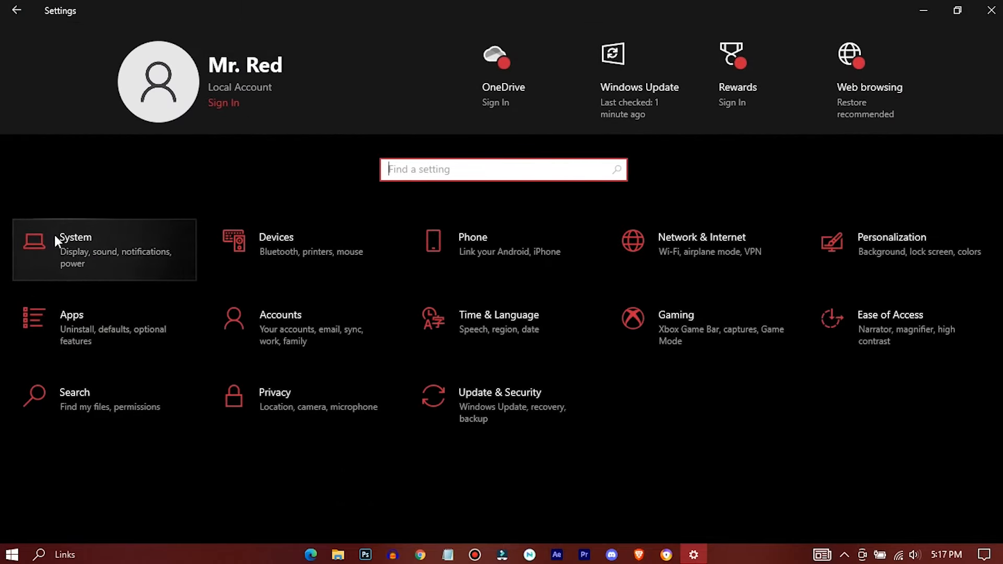
Turn off Get notifications from apps and other senders under System > Notifications & actions.
click(75, 249)
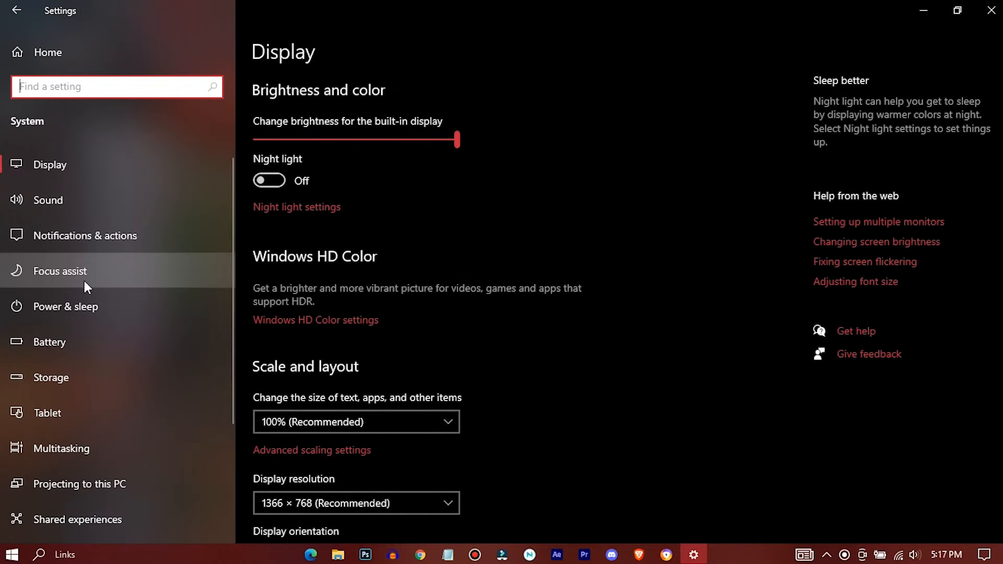
scroll(down, 3)
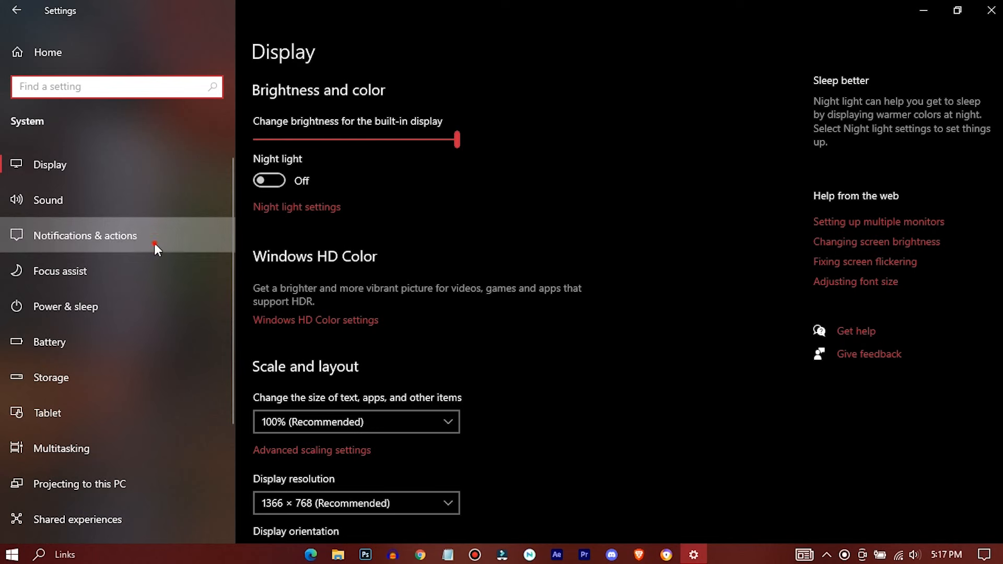
click(86, 236)
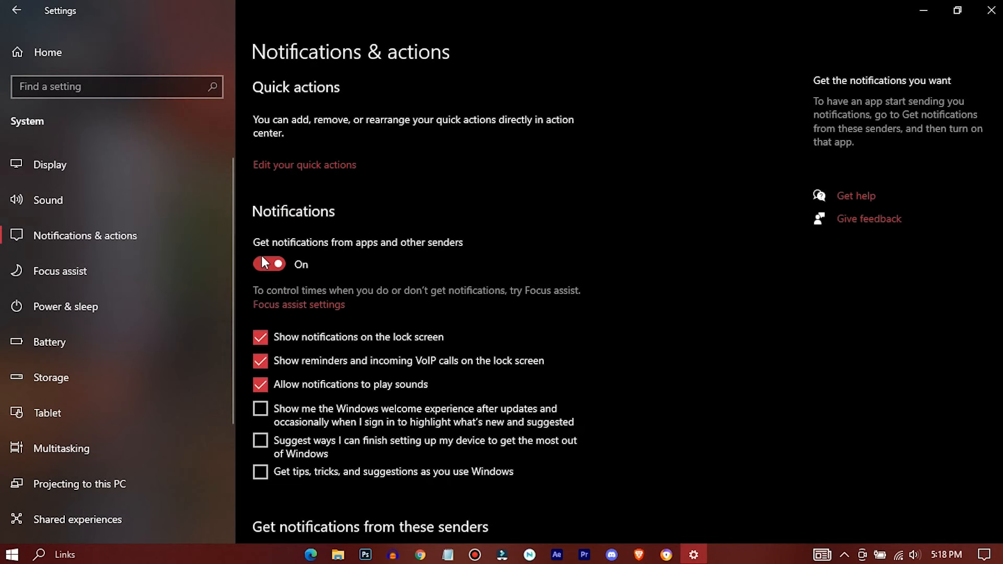
click(269, 263)
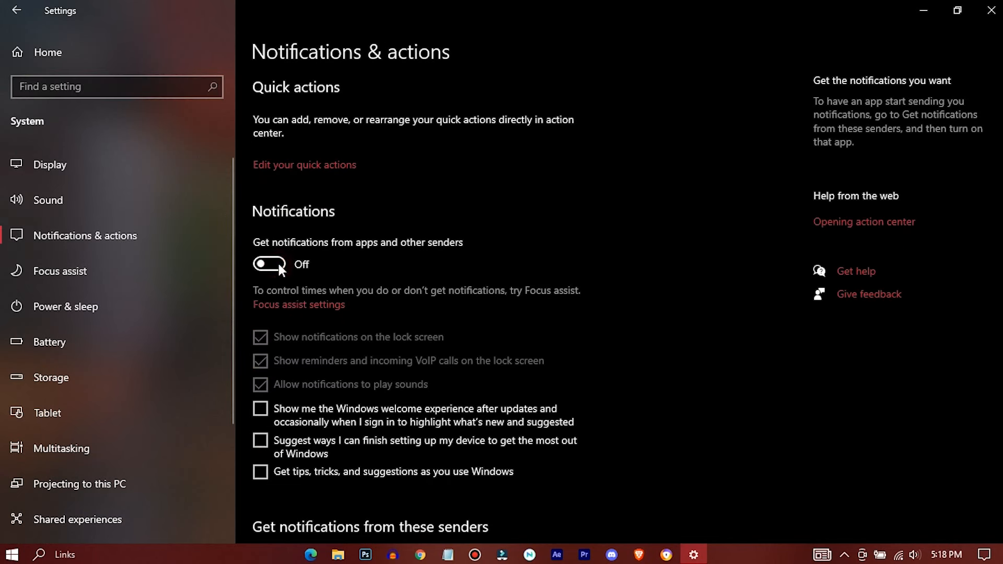
mouse_move(113, 342)
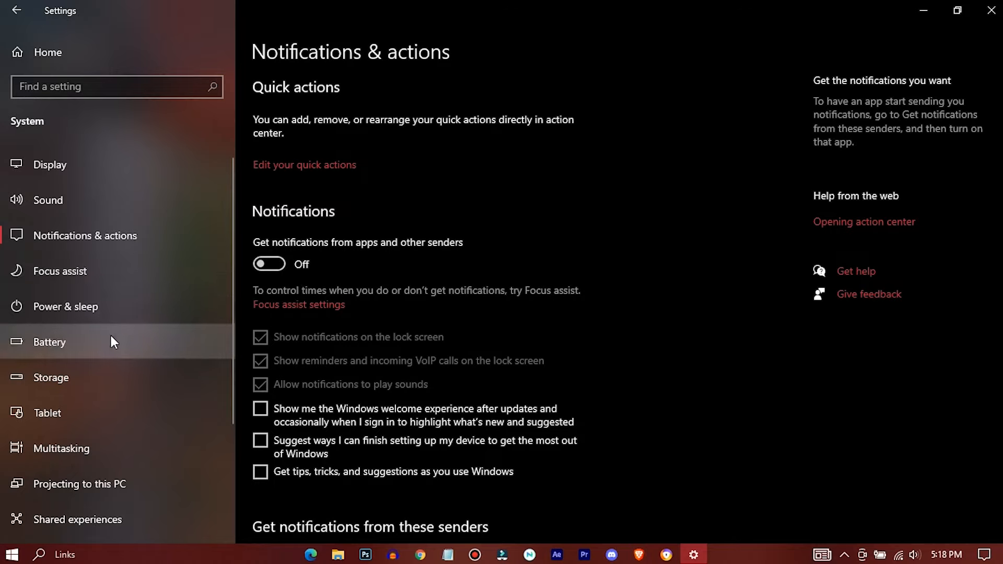
mouse_move(5, 97)
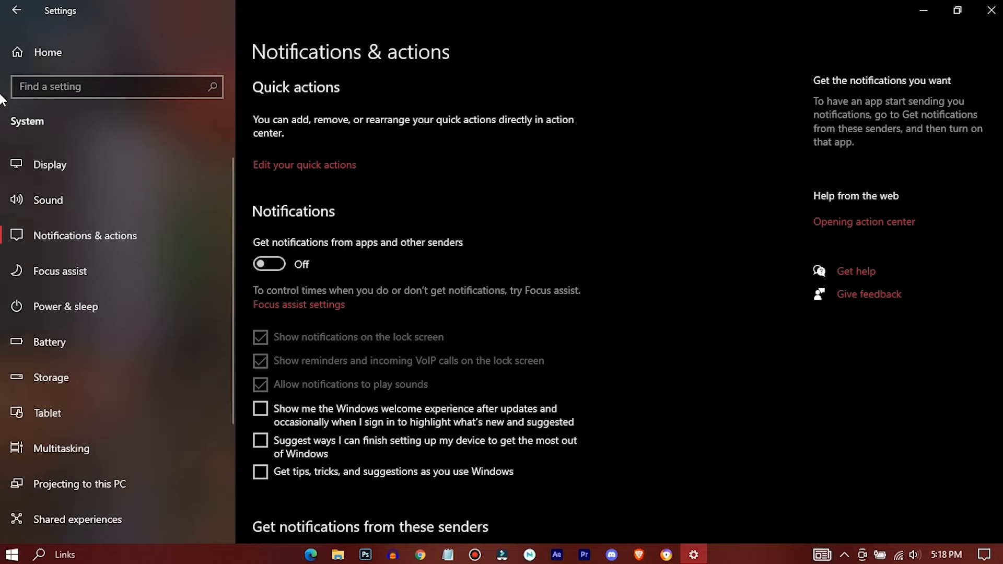
click(17, 11)
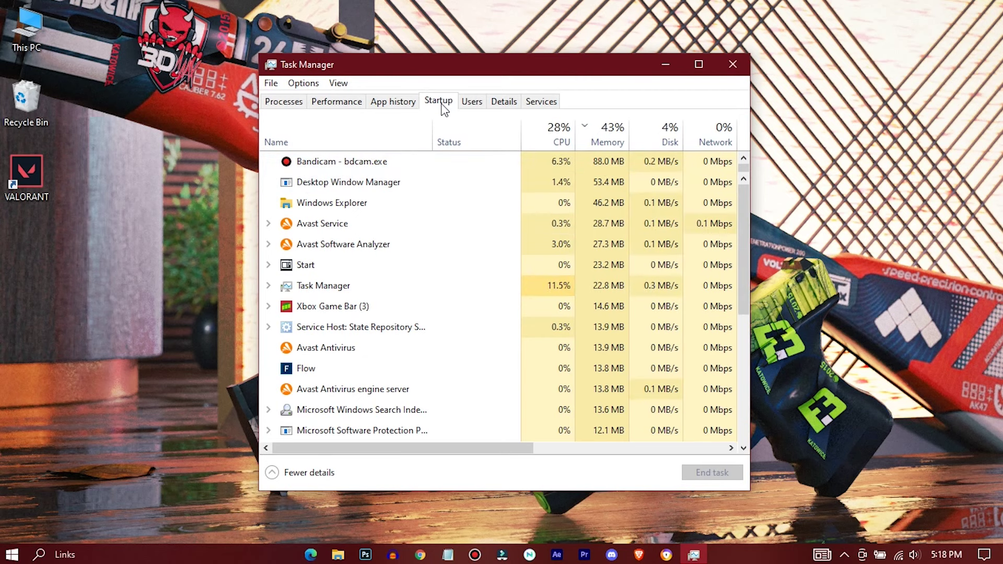
Disable remaining startup entries on the Startup tab so nearly all read Disabled.
click(439, 101)
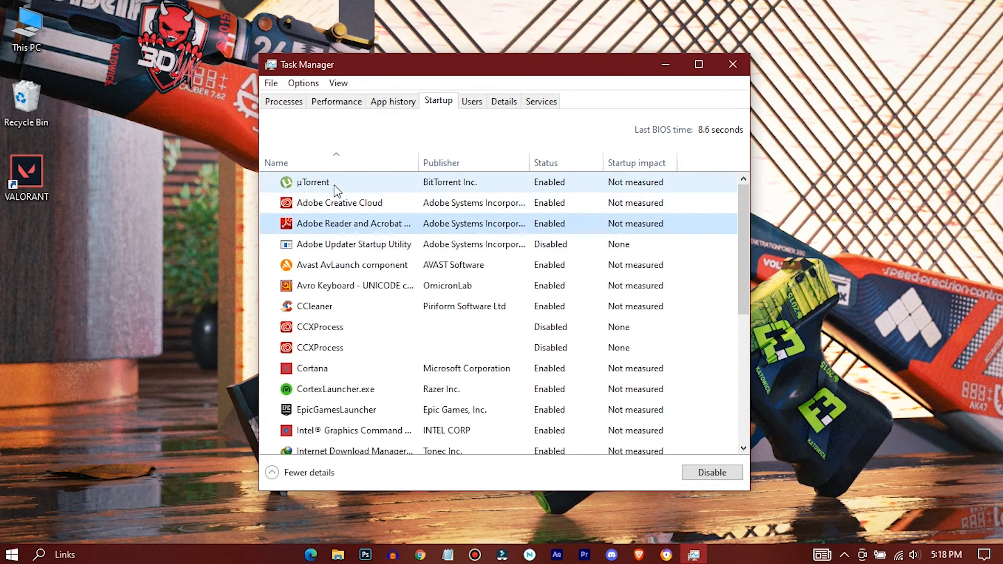
click(712, 472)
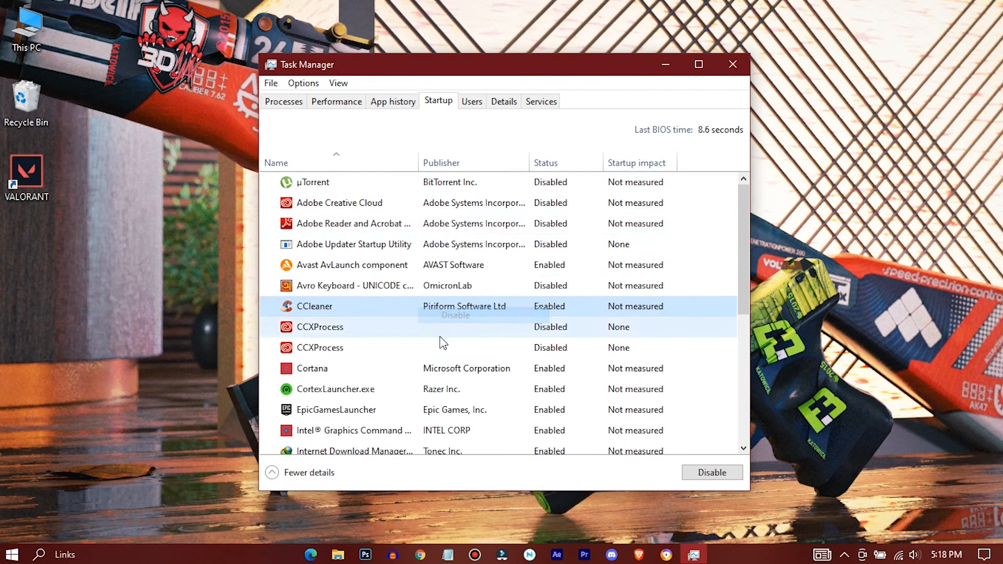
right_click(335, 409)
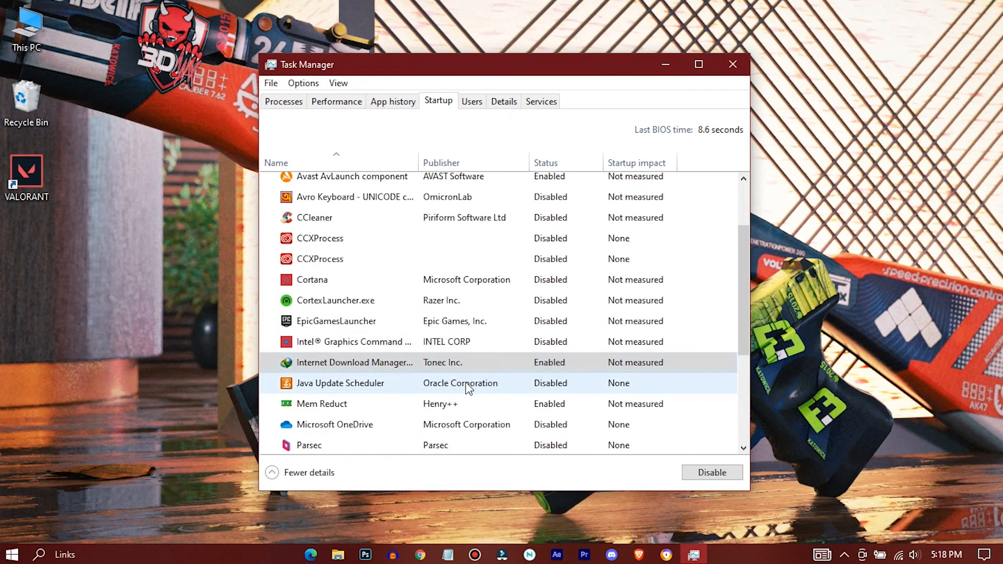
scroll(down, 3)
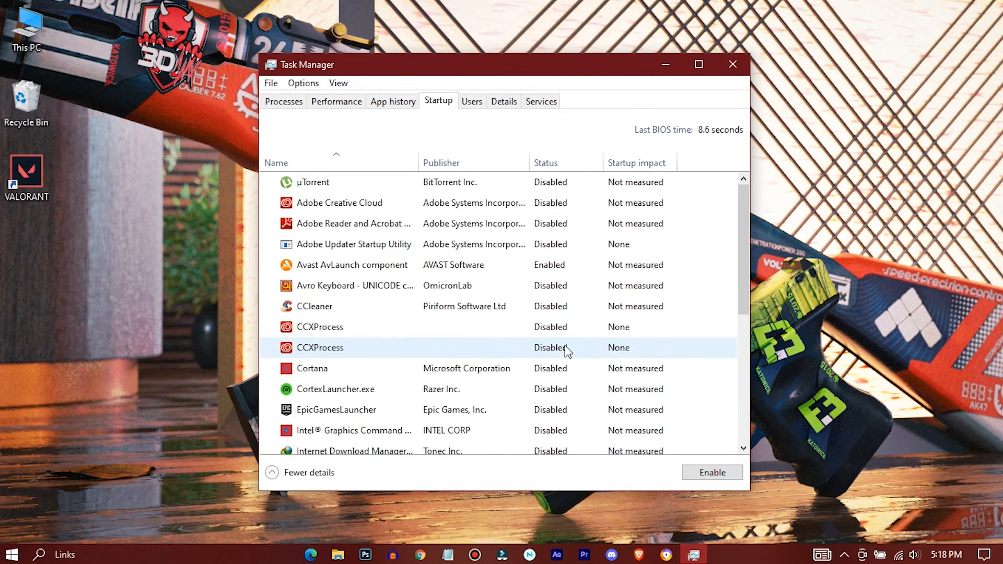
click(732, 65)
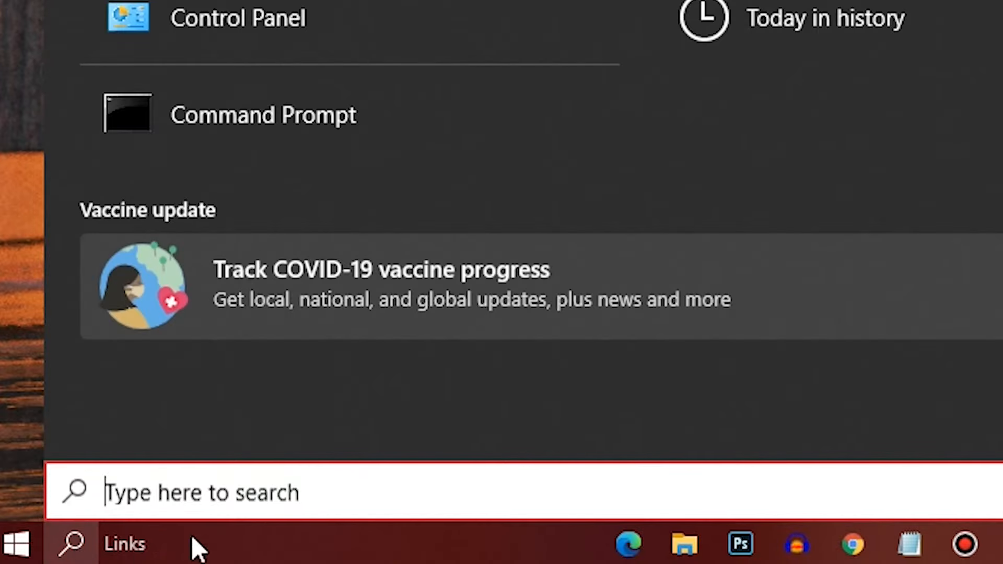
Run powercfg -duplicatescheme e9a42b02-d5df-448d-aa00-03f14749eb61 in an administrator Command Prompt.
text(cmd)
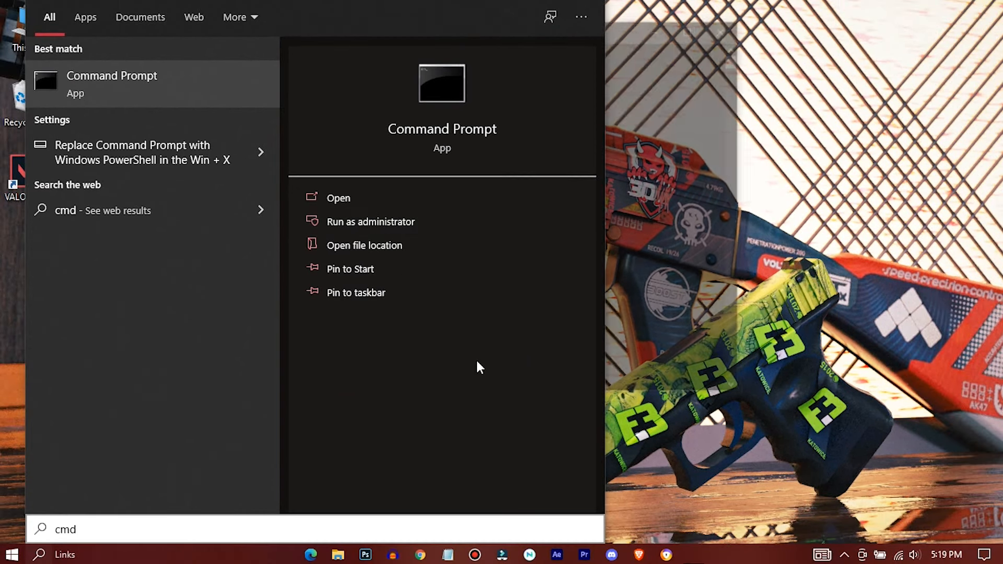
click(371, 222)
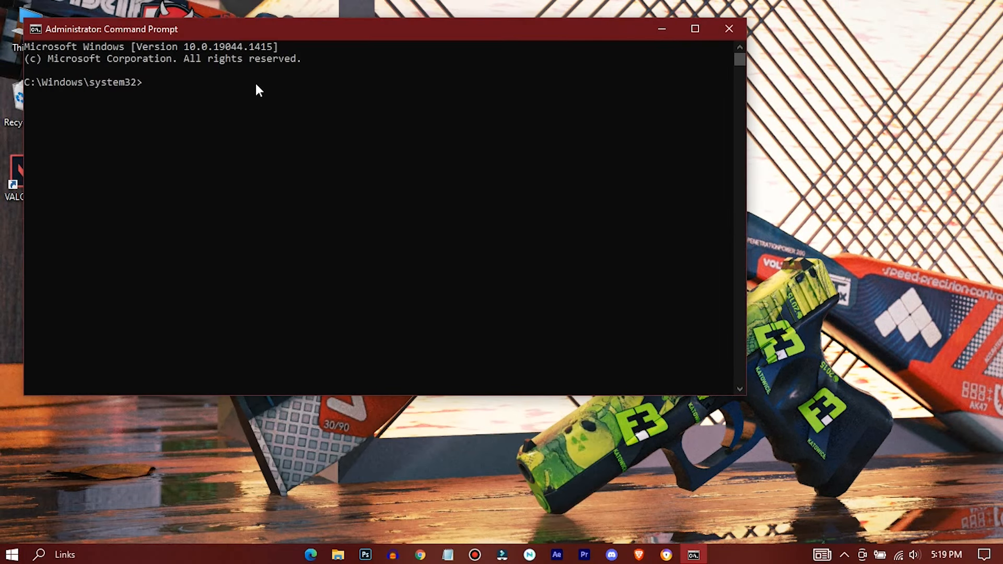
text(powercfg -duplicatescheme e9a42b02-d5df-448d-aa00-03f14749eb61)
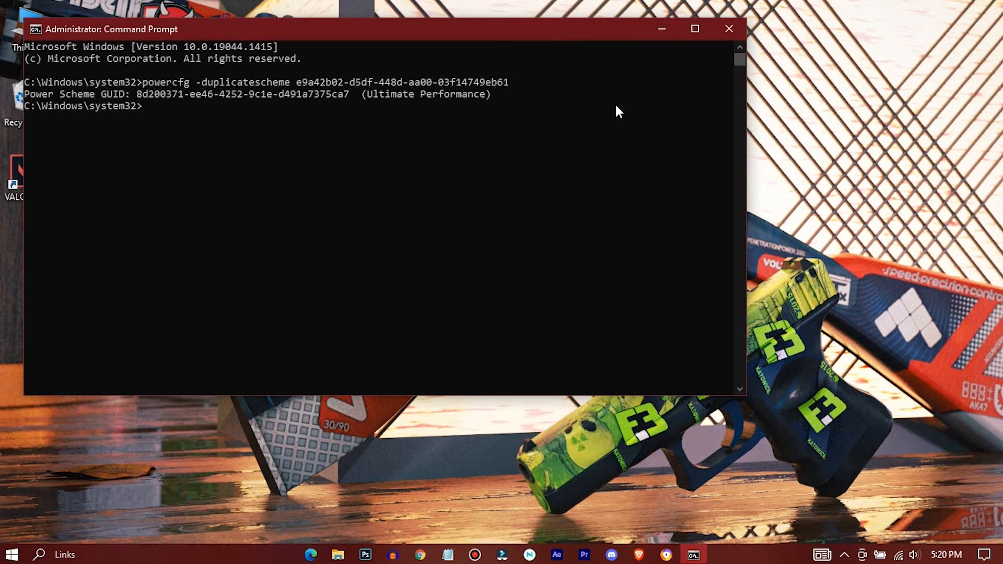
click(729, 30)
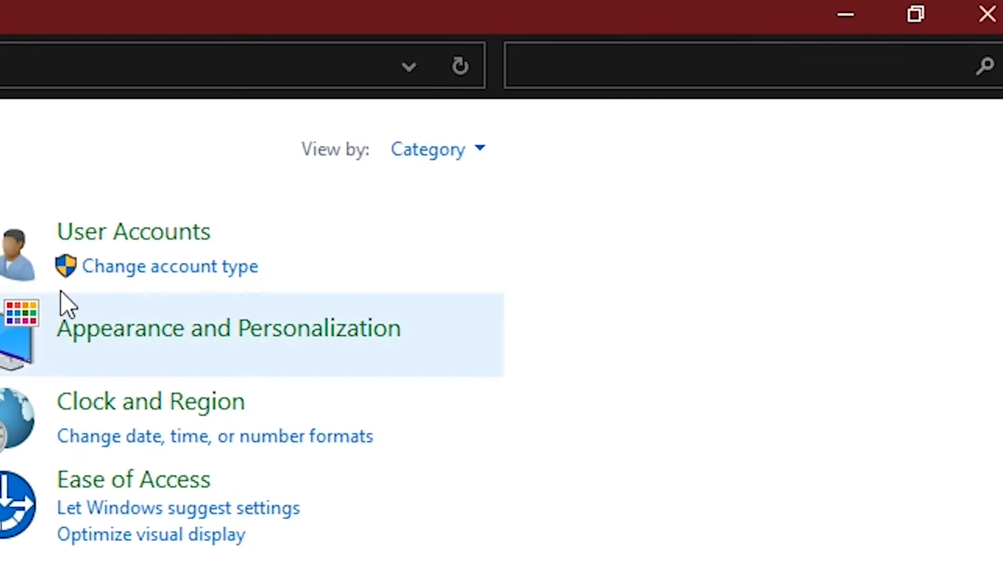
Find Power Options via 'power' and make the new Ultimate Performance plan active.
text(p)
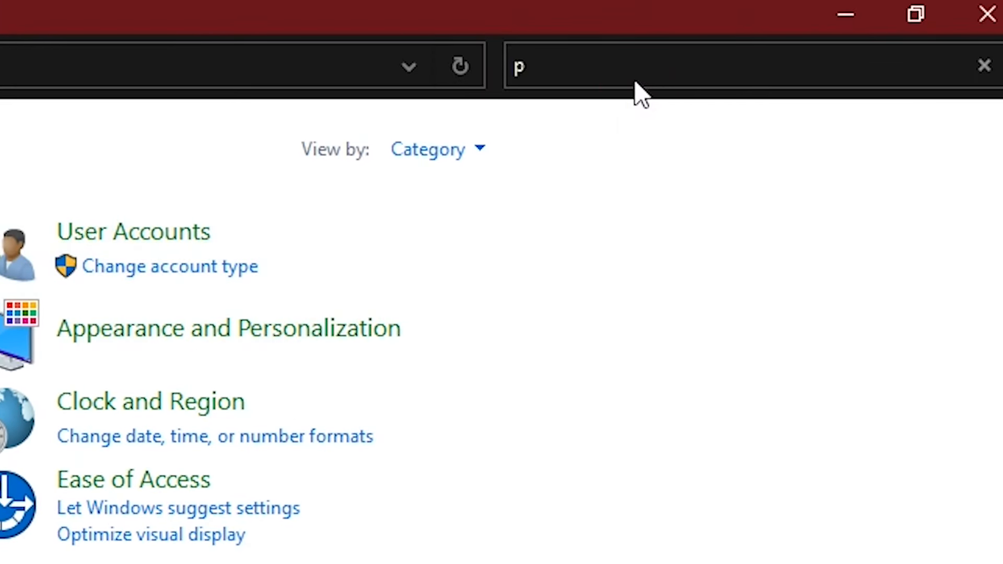
text(ower)
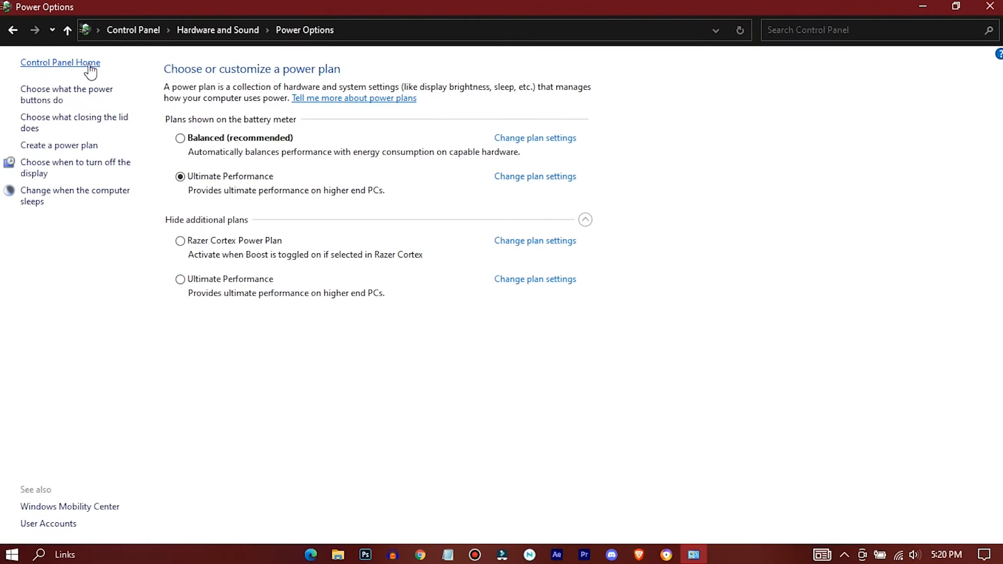
mouse_move(189, 171)
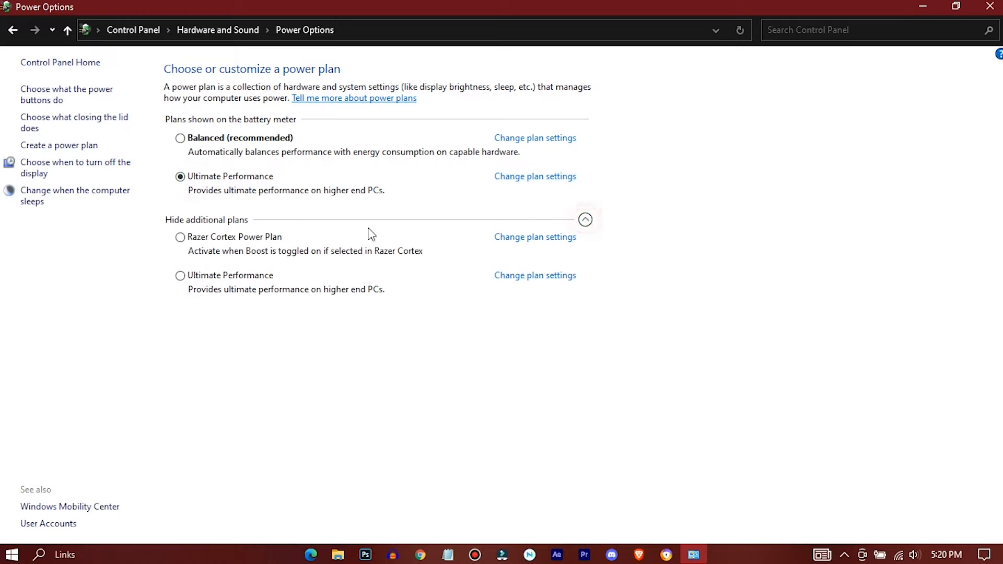
click(179, 279)
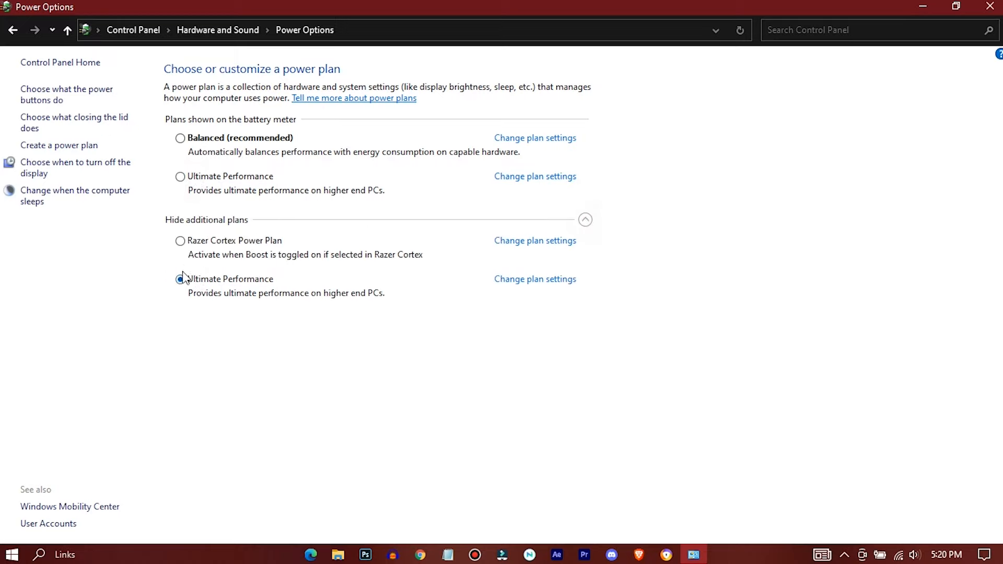
click(984, 5)
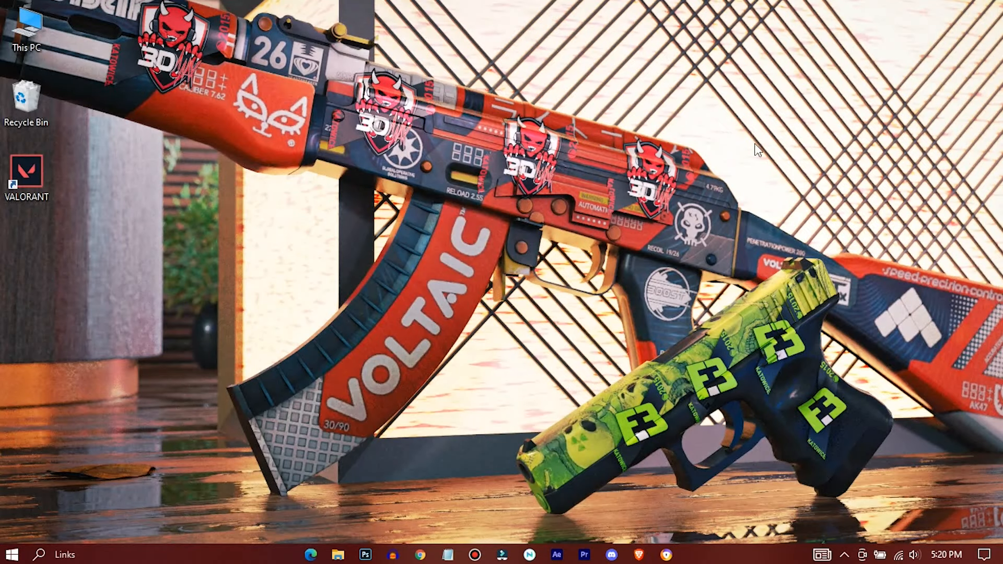
click(29, 26)
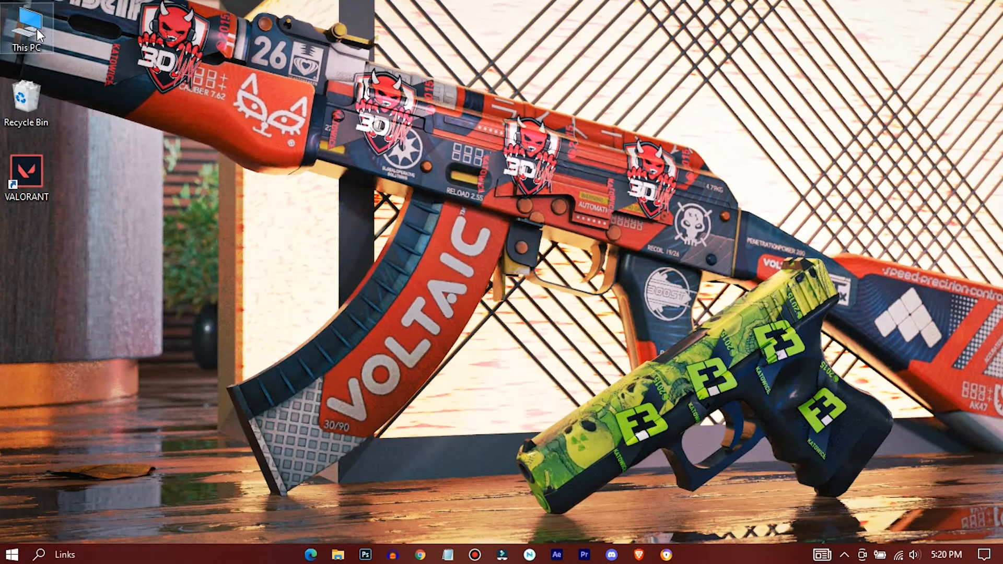
Start a Disk Cleanup scan from the Local Disk (C:) properties.
double_click(30, 23)
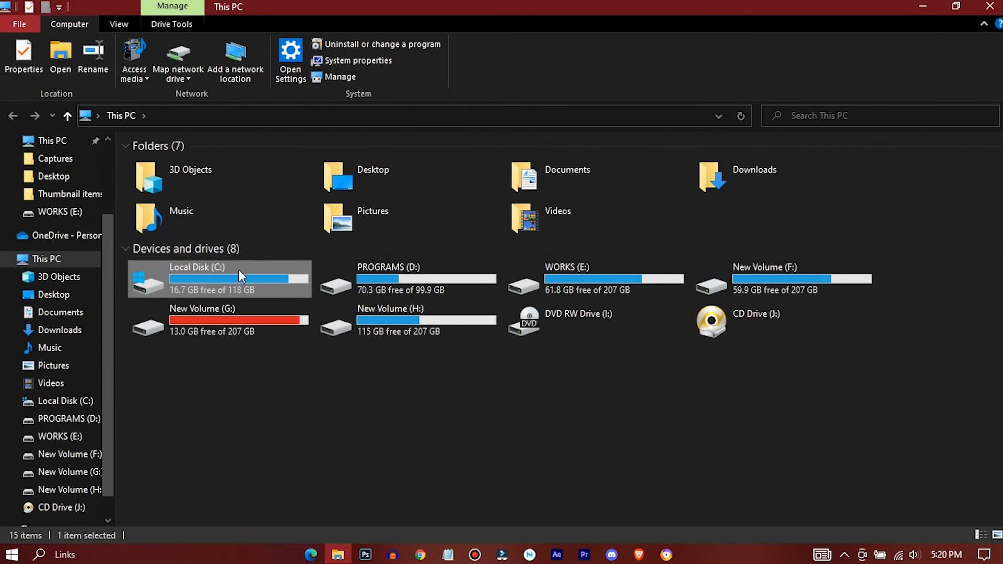
right_click(239, 276)
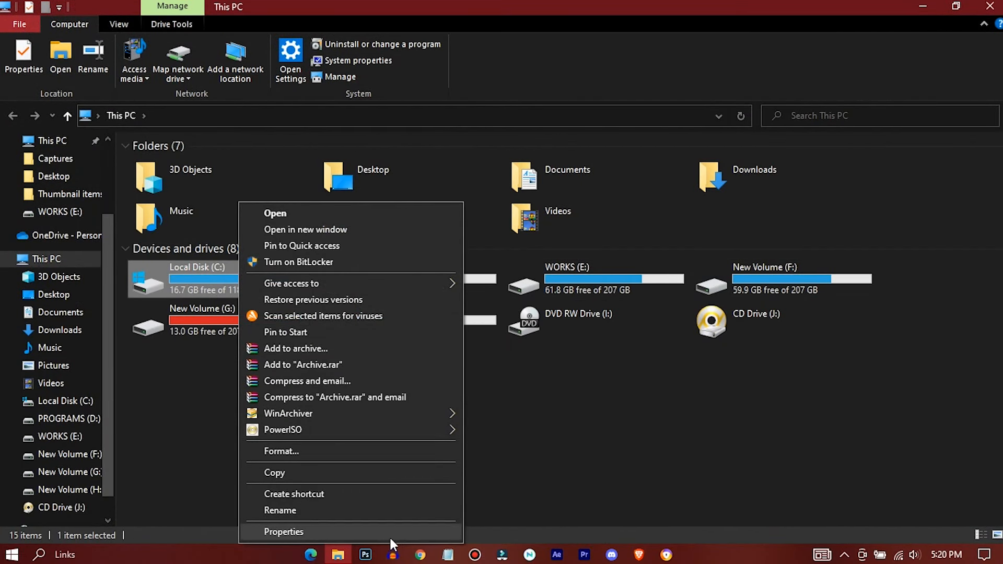
click(283, 531)
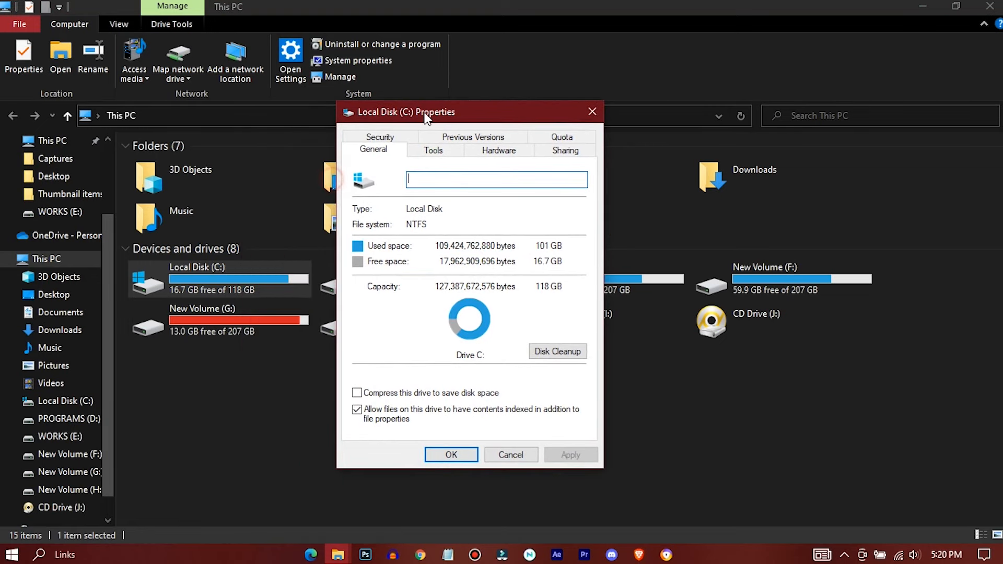
mouse_move(569, 339)
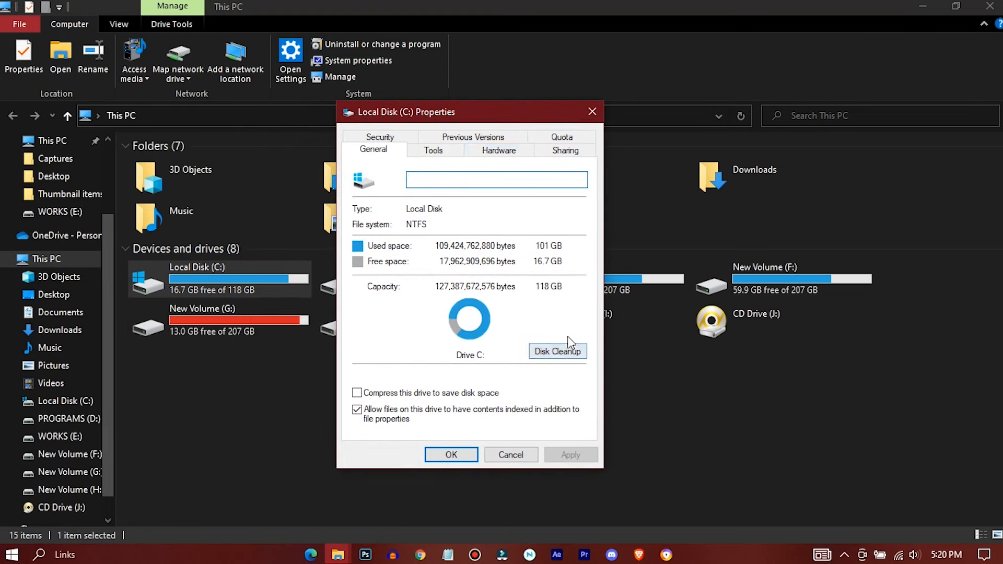
mouse_move(416, 301)
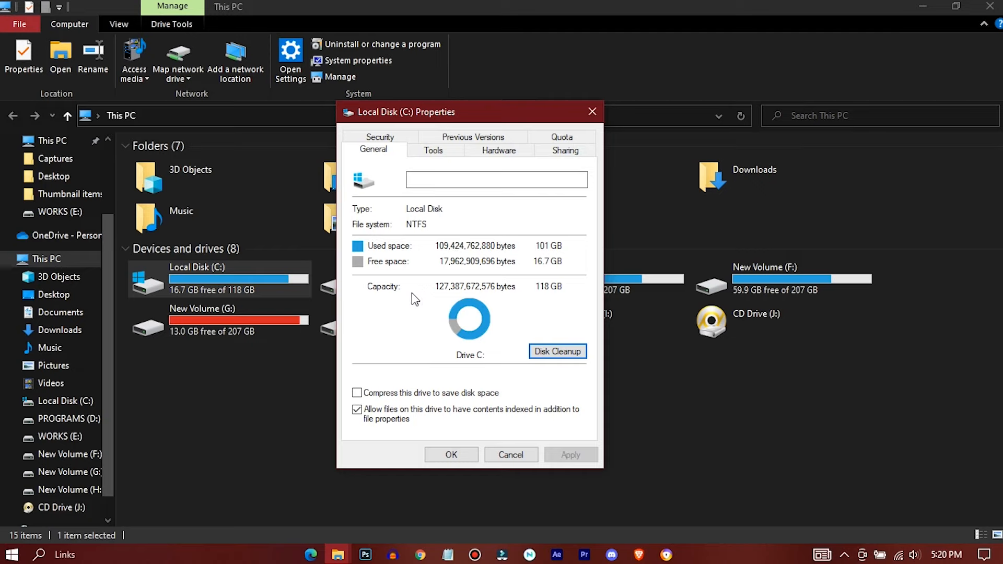
click(558, 351)
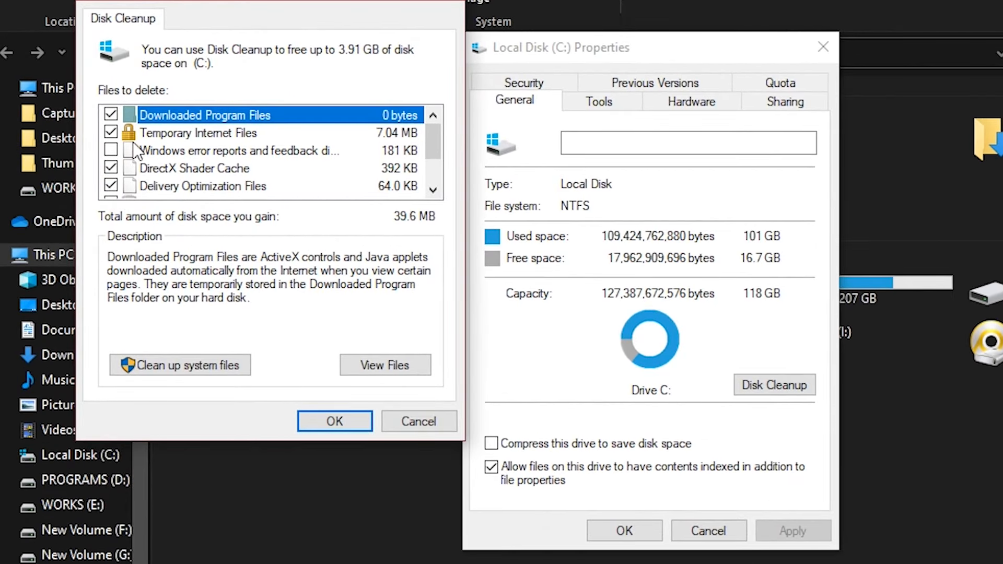
Delete the ticked temporary file categories and close the drive properties.
scroll(down, 3)
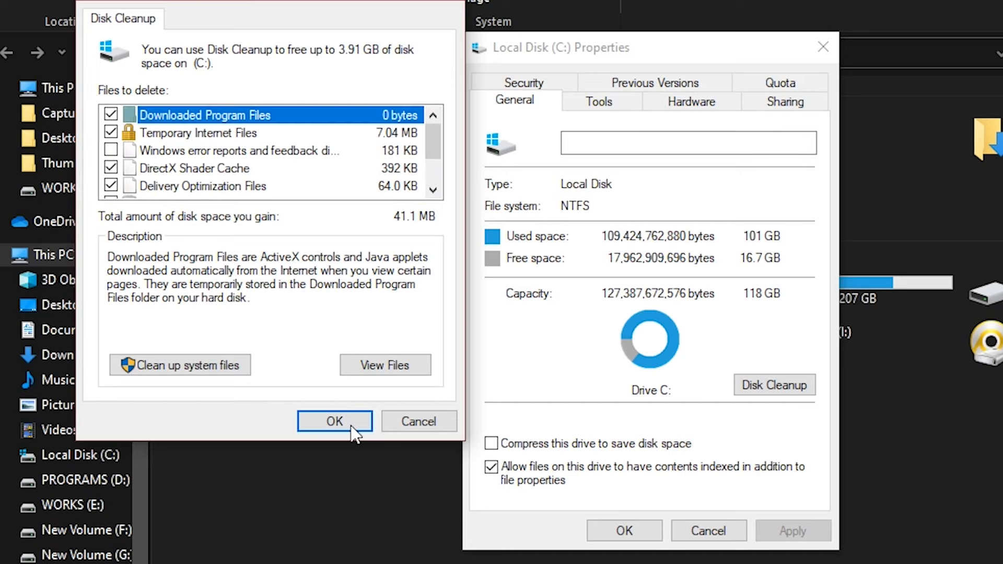
click(334, 421)
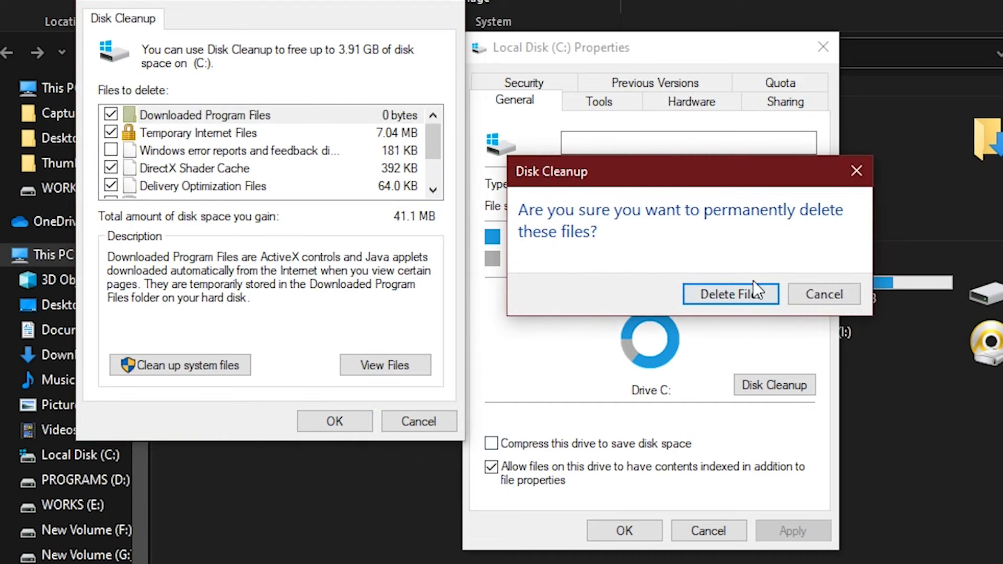
click(729, 294)
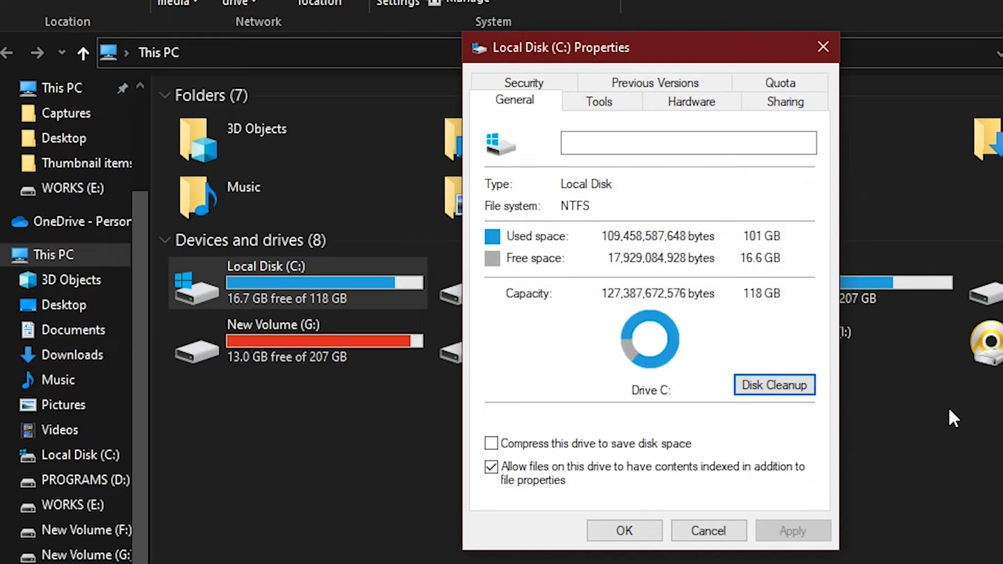
click(708, 531)
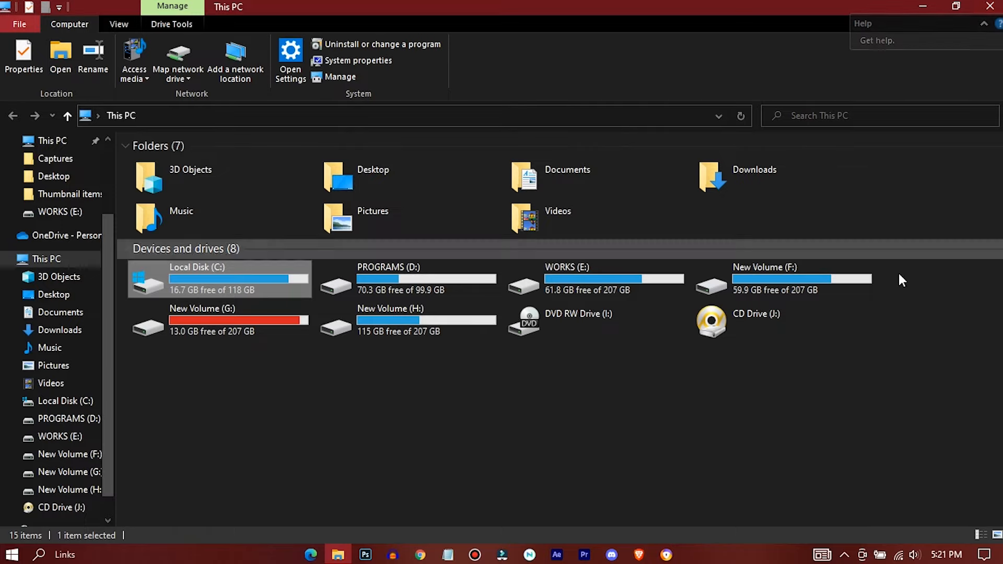
Reach Performance Options through This PC properties and Advanced system settings.
right_click(901, 279)
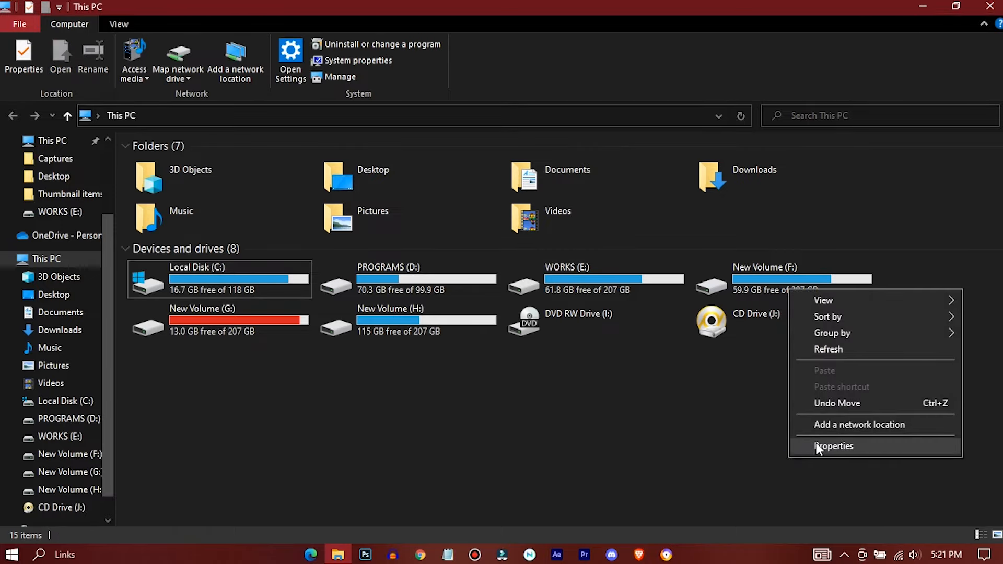
click(833, 446)
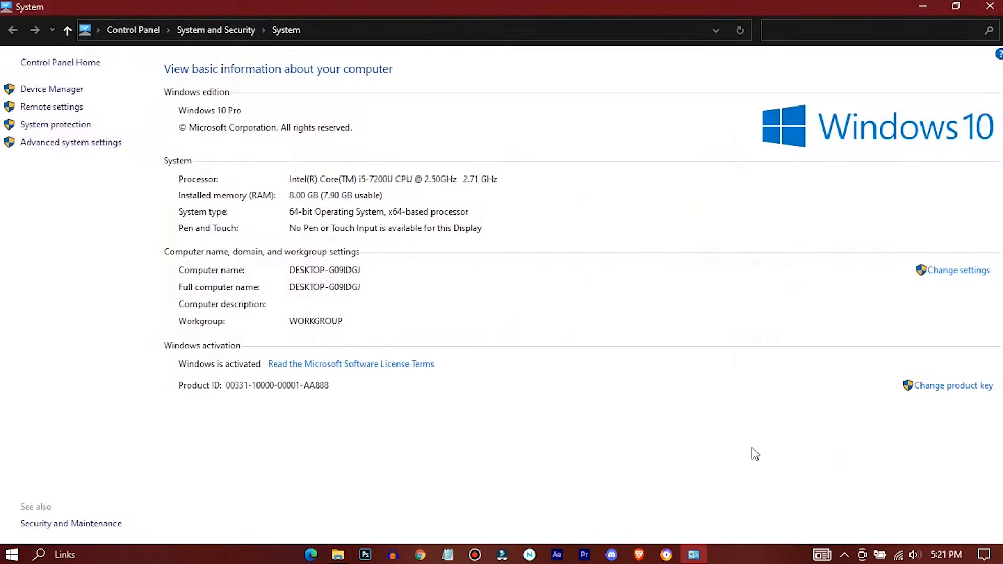
click(71, 142)
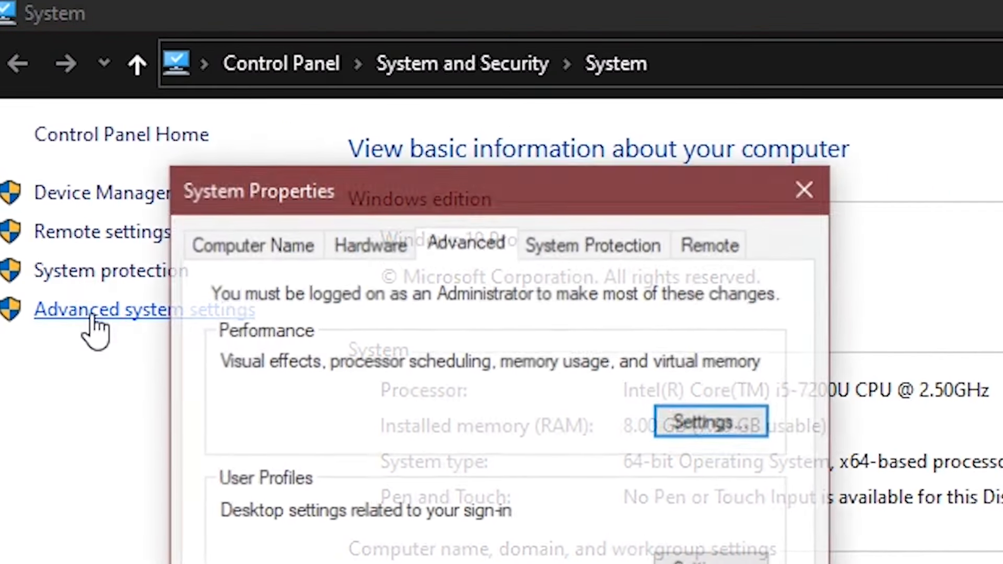
click(708, 422)
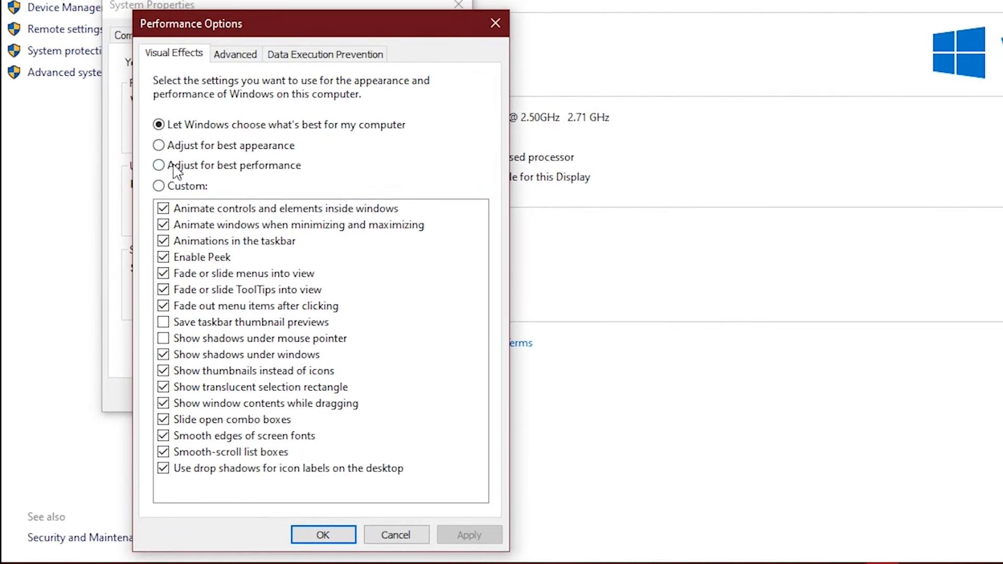
Apply a custom minimal visual-effects set keeping only icon thumbnails and smooth screen fonts.
click(159, 165)
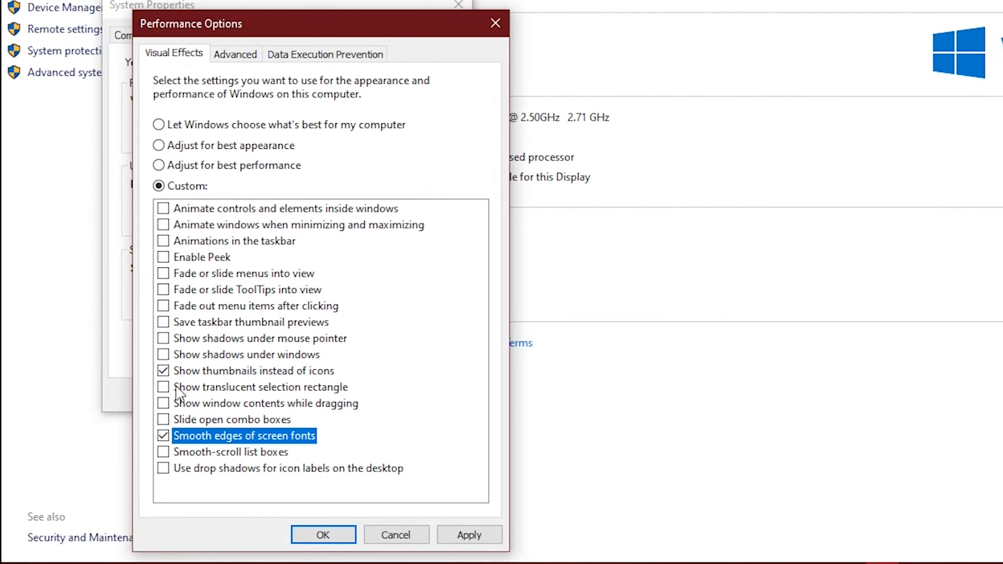
click(470, 535)
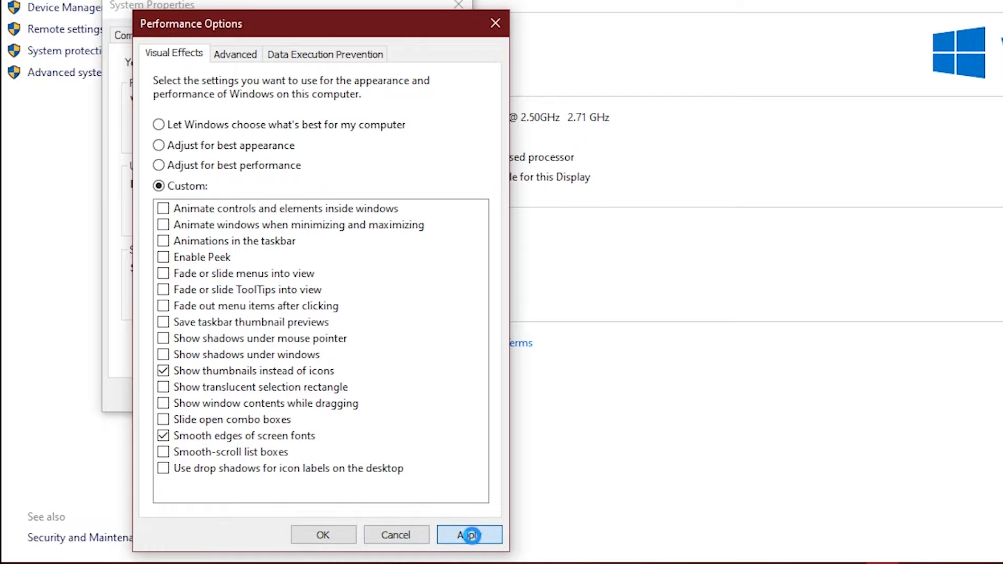
click(470, 549)
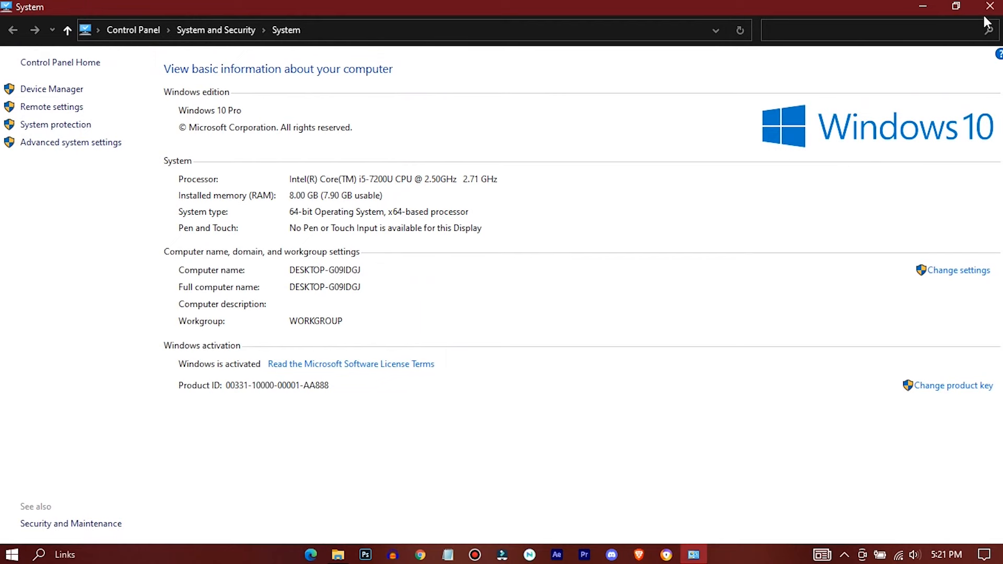
click(985, 6)
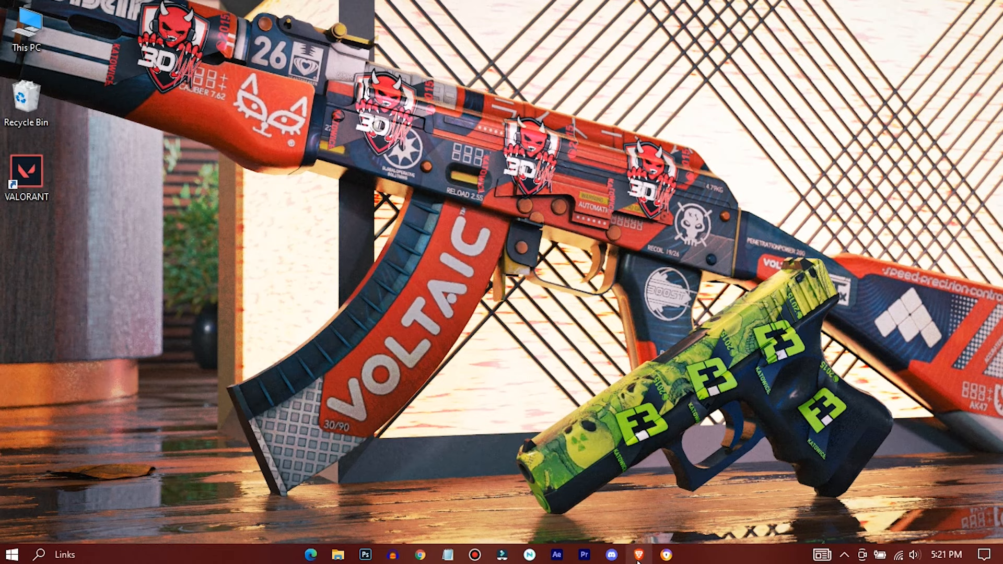
Download the Valorant configs archive, Timer Resolution and 64-bit Quick CPU setup to the desktop.
click(649, 556)
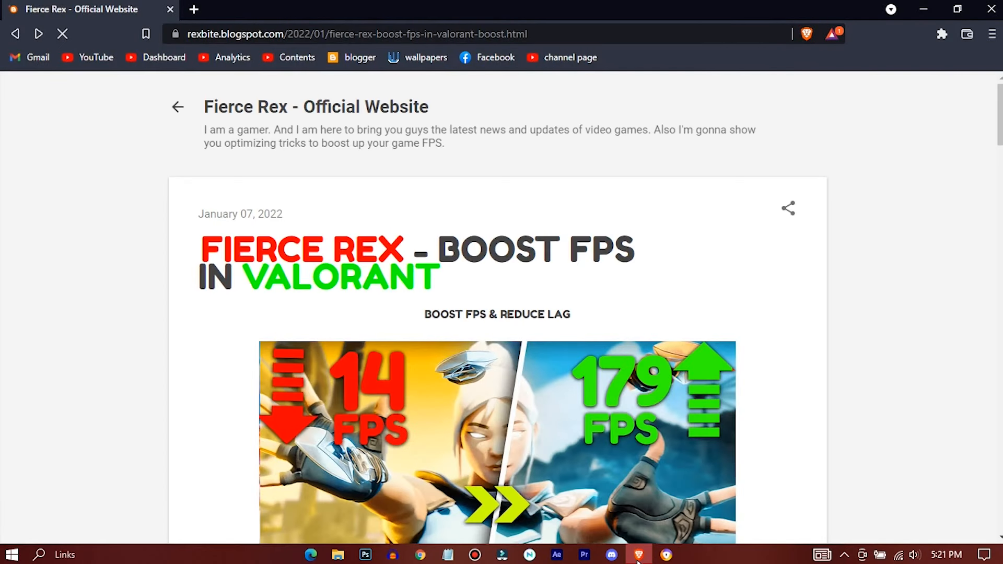
scroll(down, 3)
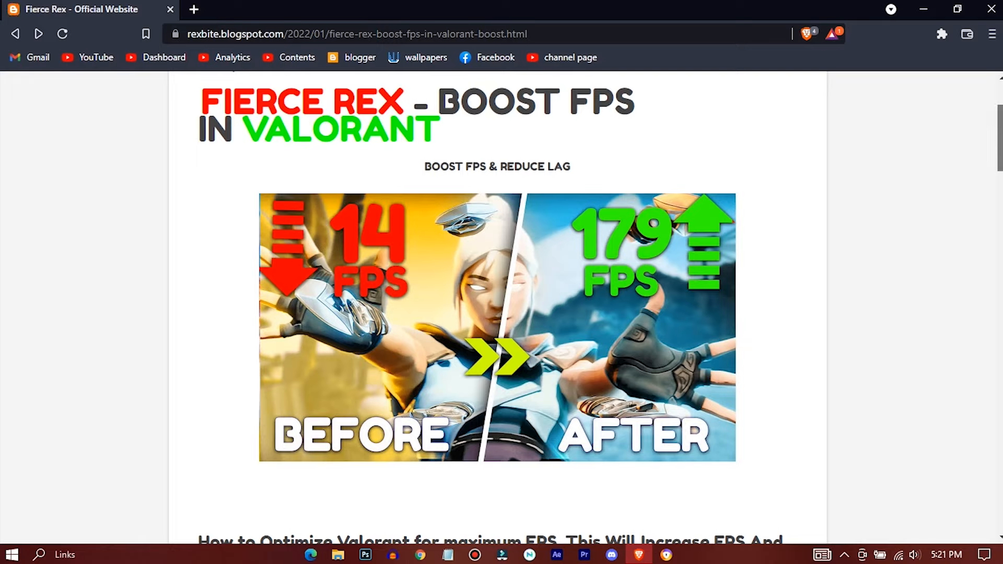
scroll(down, 3)
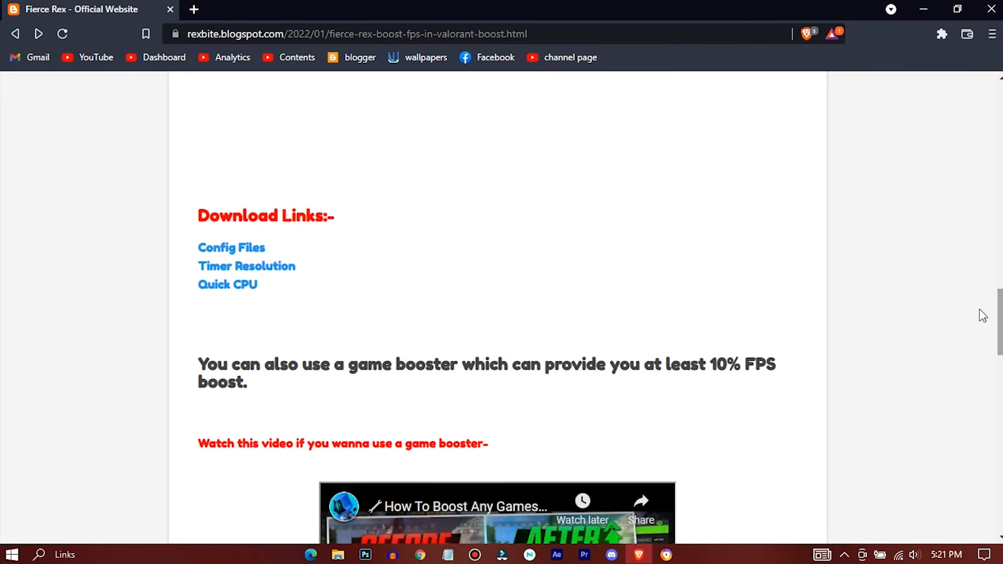
click(231, 248)
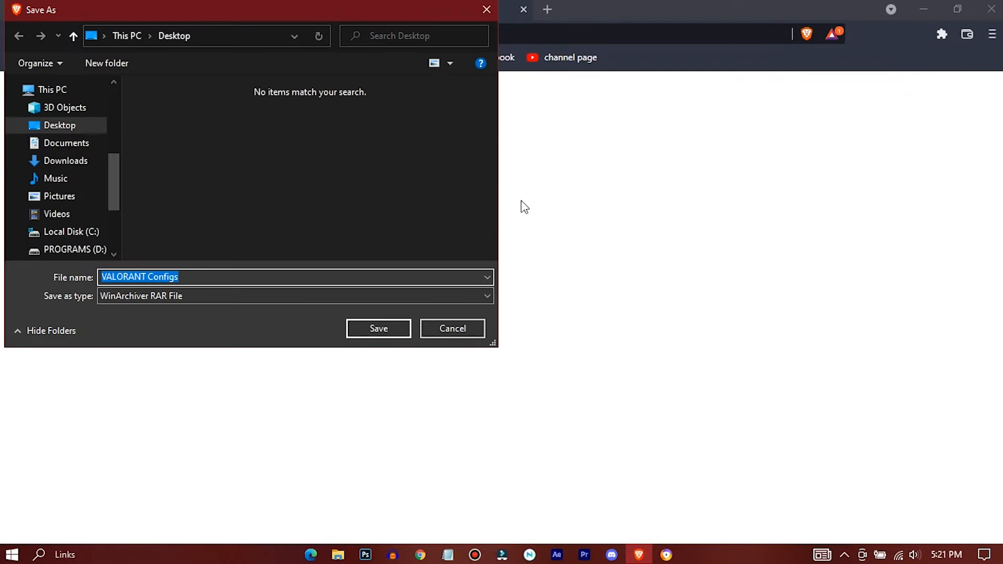
click(378, 328)
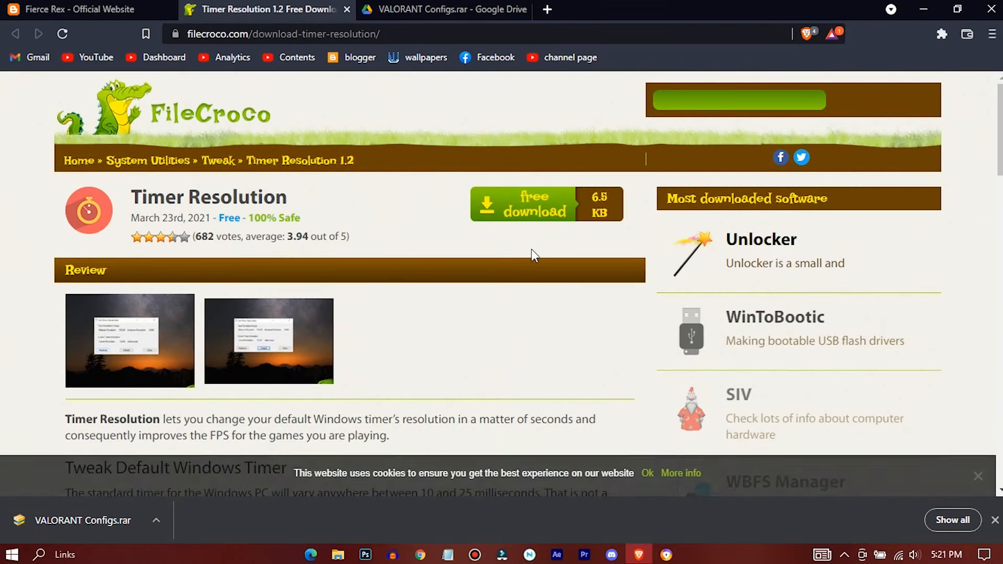
click(527, 204)
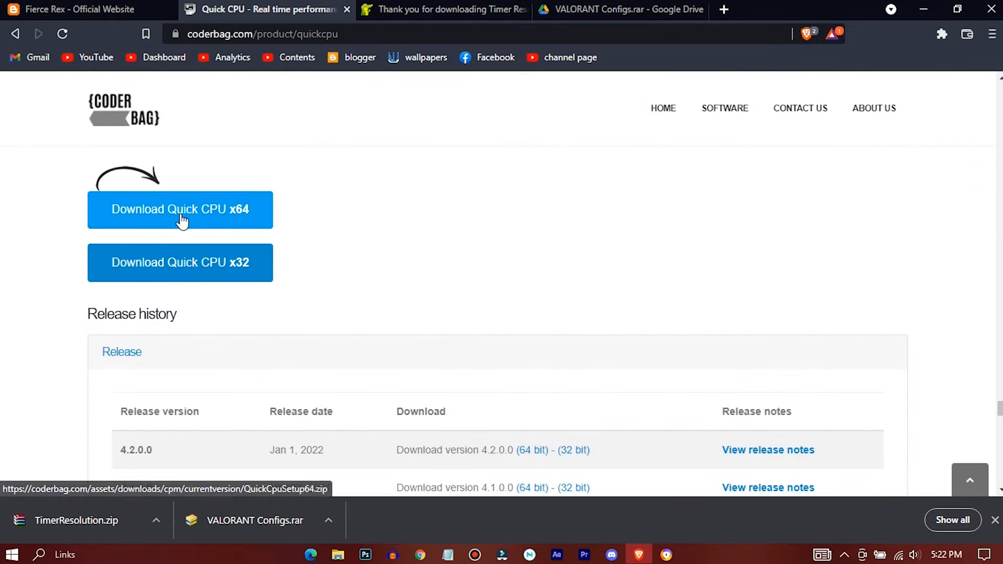
click(179, 210)
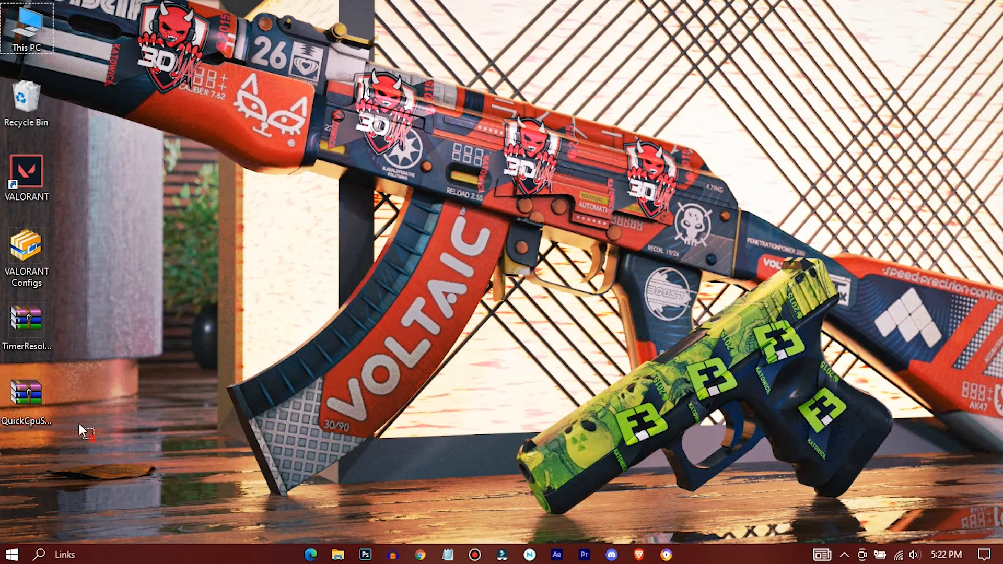
mouse_move(51, 404)
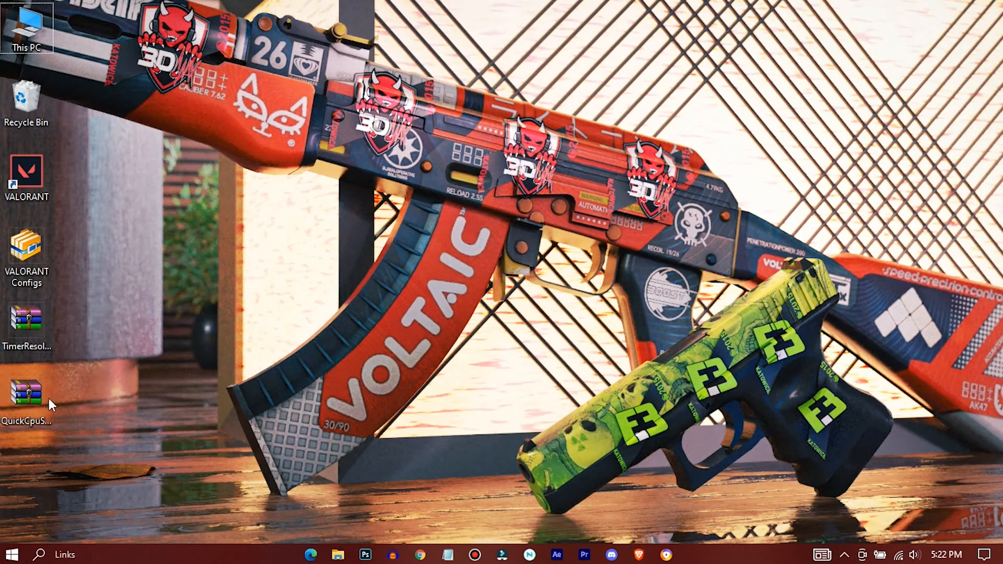
Extract the Quick CPU setup archive onto the desktop and launch its installer.
right_click(25, 397)
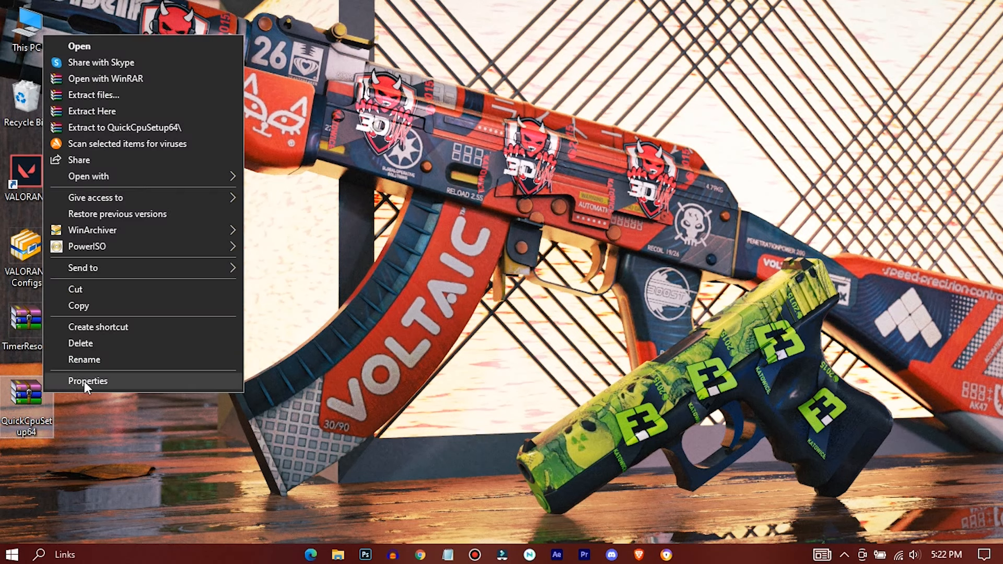
click(148, 111)
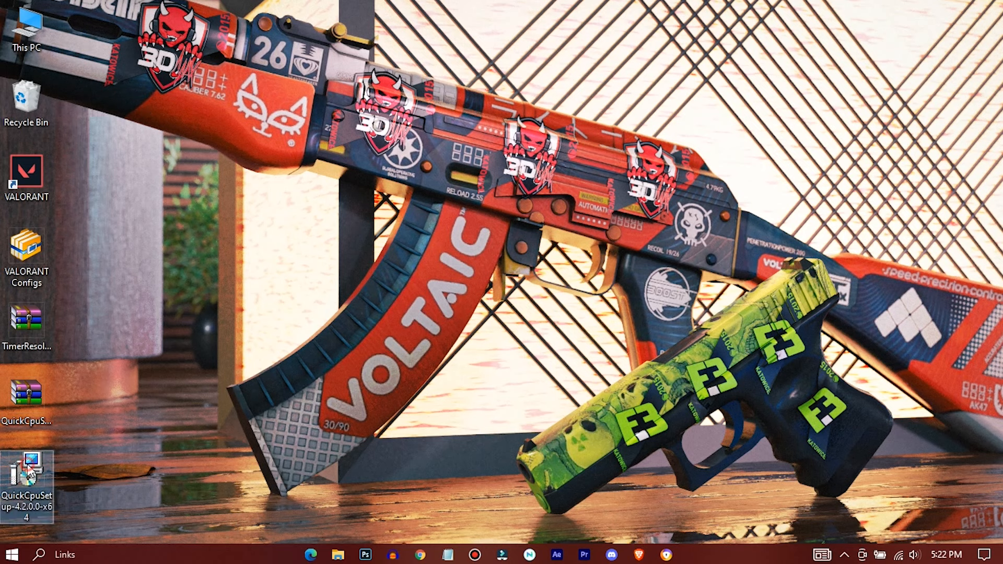
right_click(25, 471)
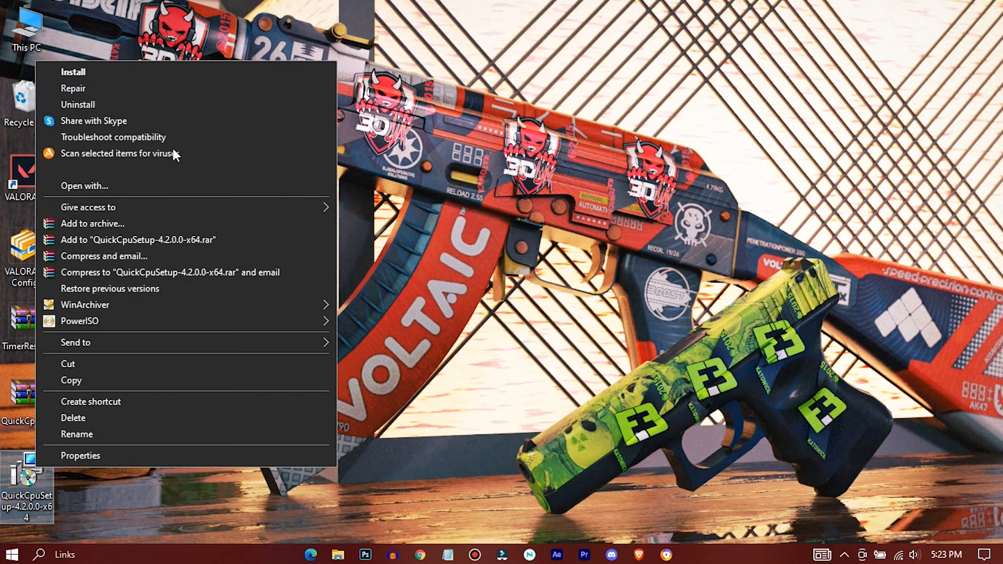
click(664, 282)
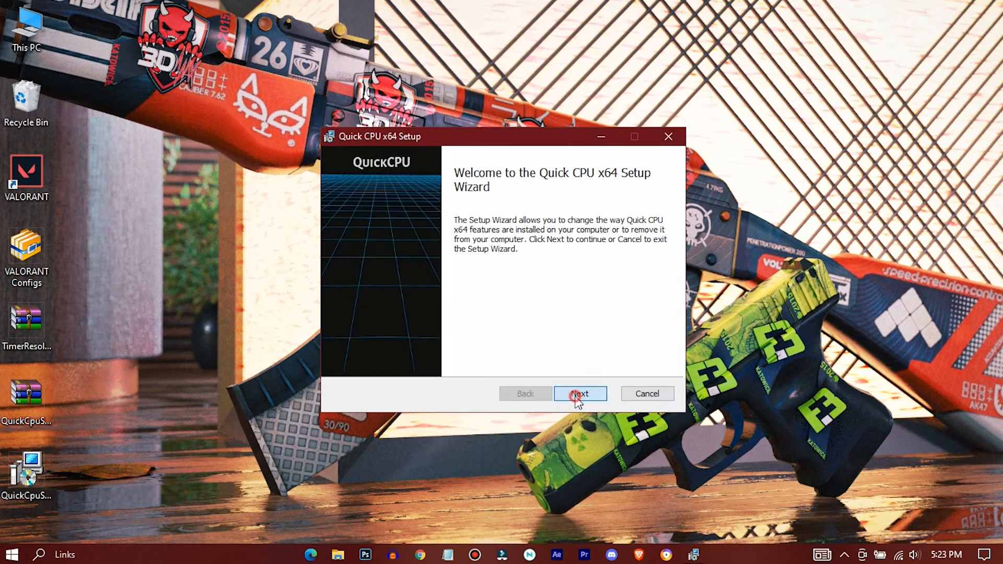
Complete the Quick CPU setup wizard through Next, Repair and Finish.
click(581, 393)
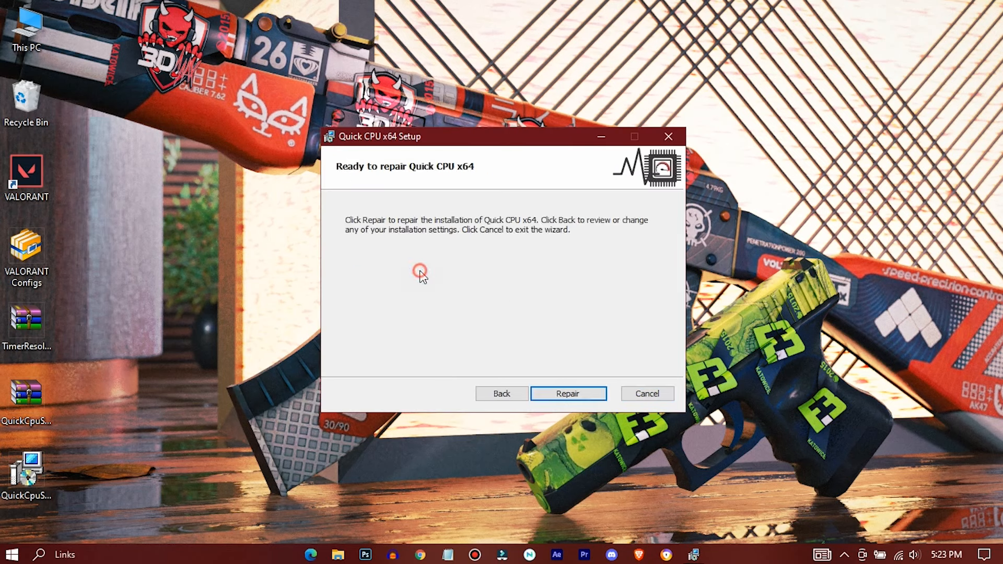
click(568, 392)
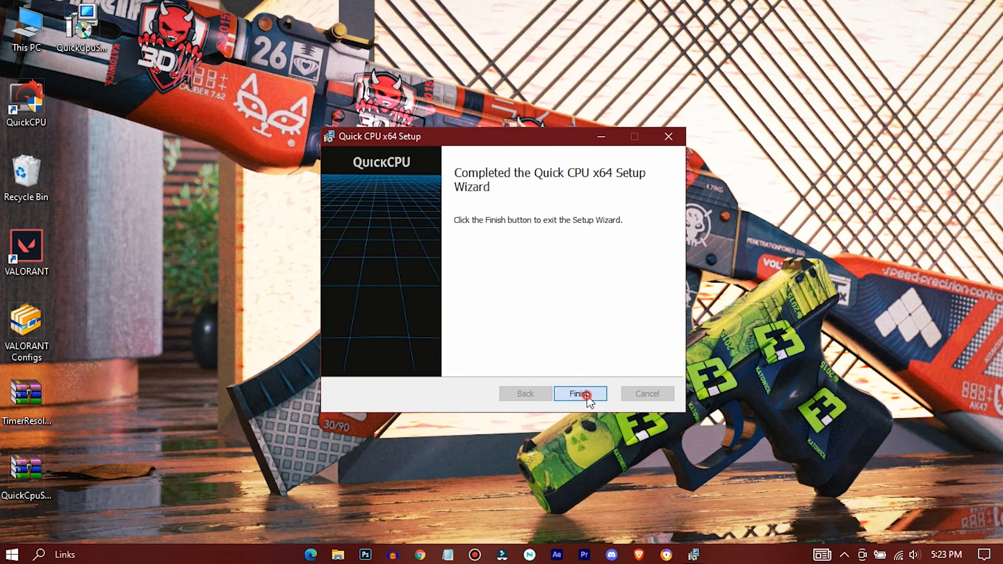
click(580, 392)
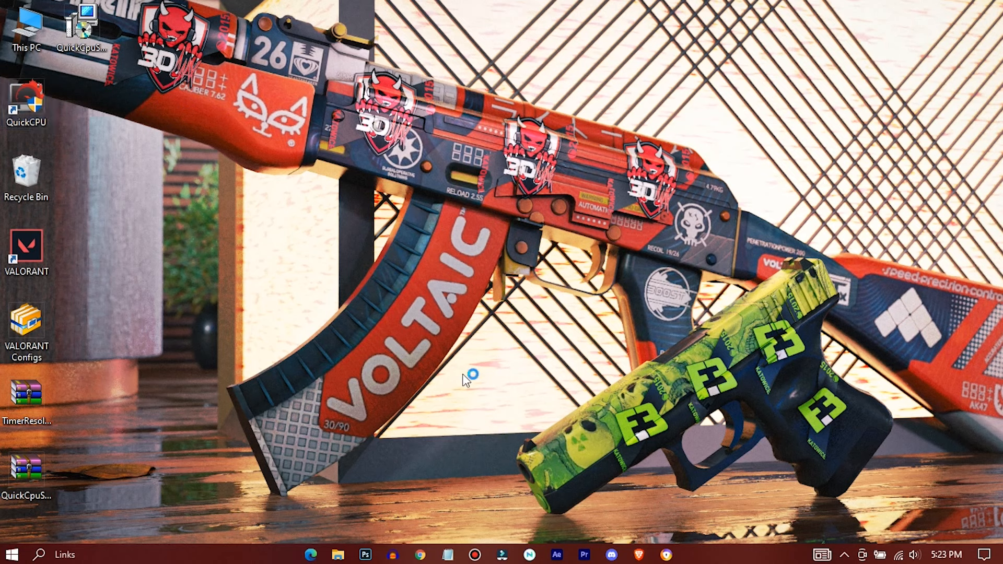
mouse_move(899, 325)
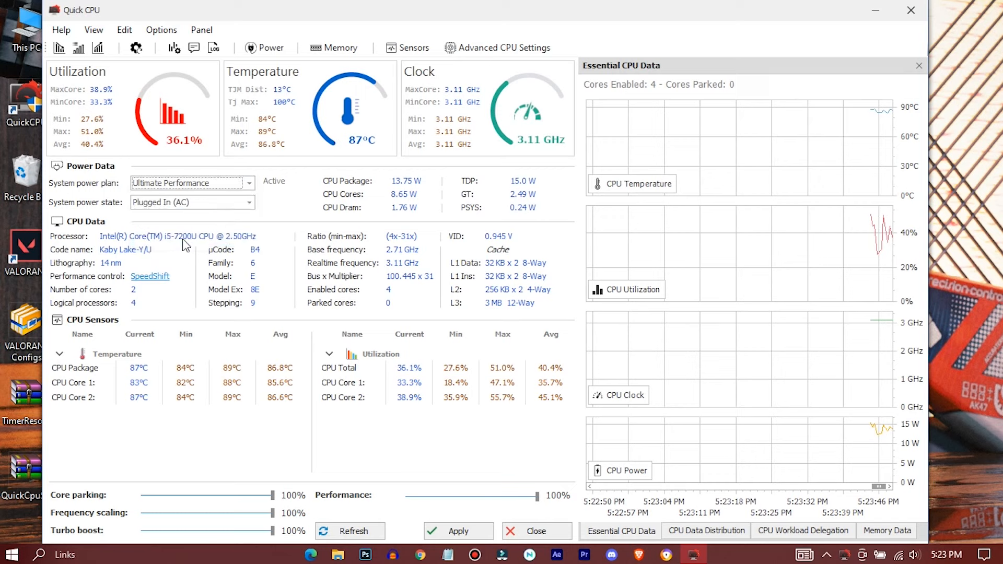
Push core parking, frequency scaling, turbo boost and performance to 100%, apply, and leave the VALORANT Configs folder on the desktop.
drag(271, 495, 237, 495)
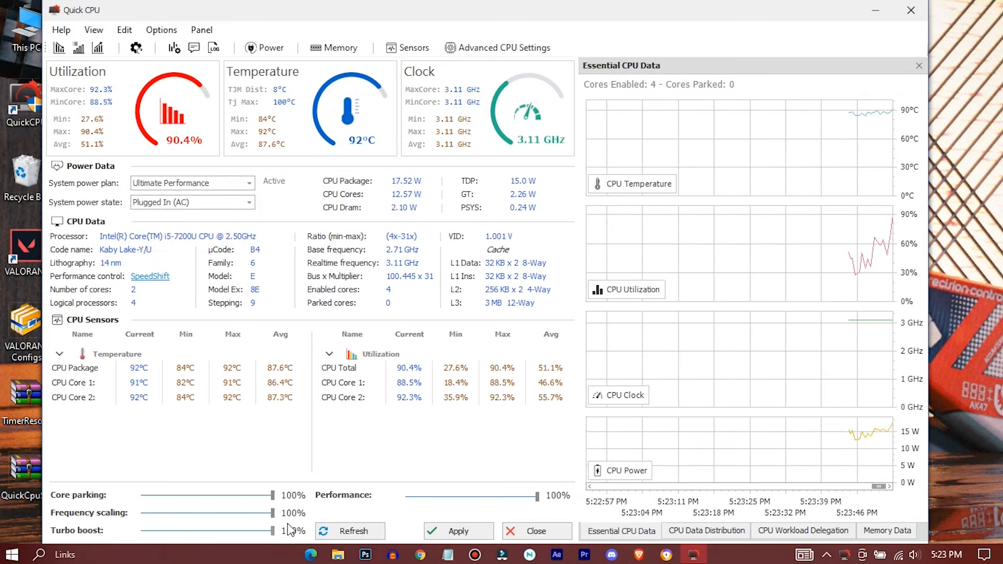
click(457, 531)
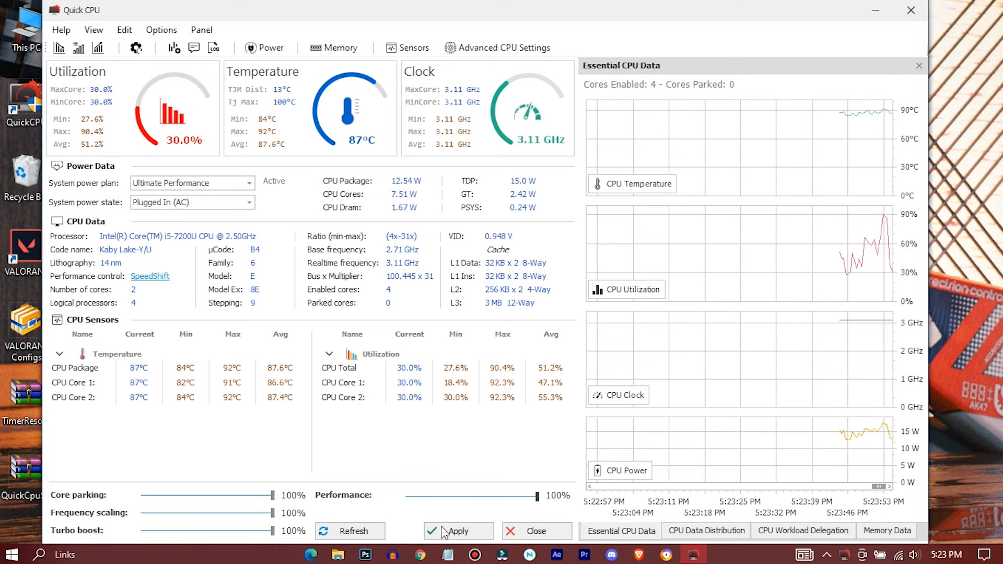
click(457, 530)
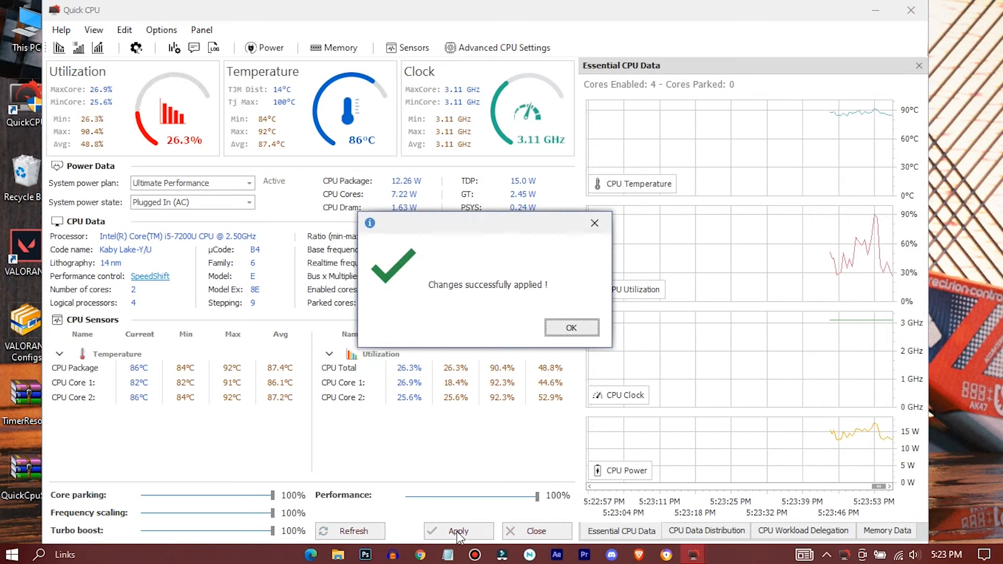
click(572, 327)
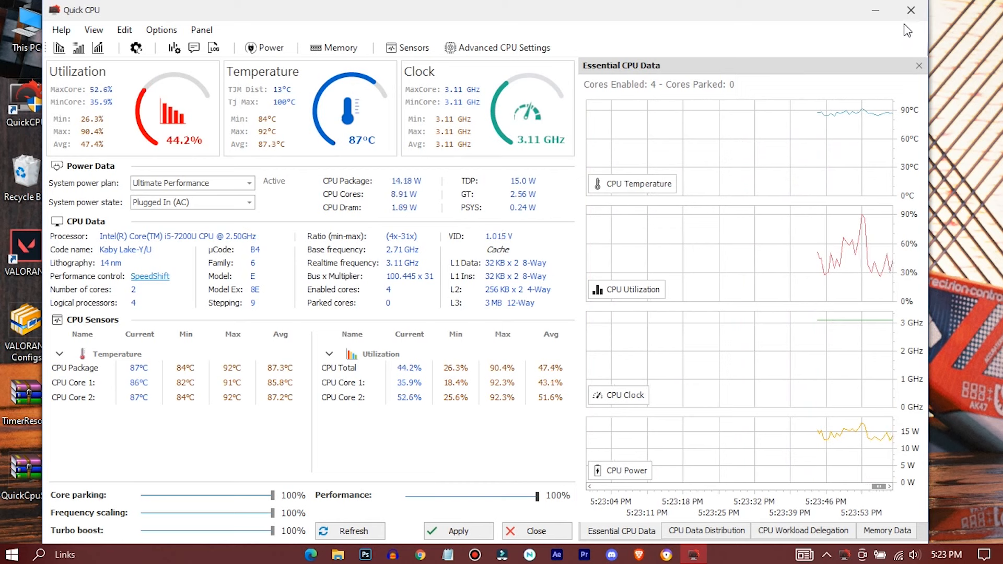
click(908, 9)
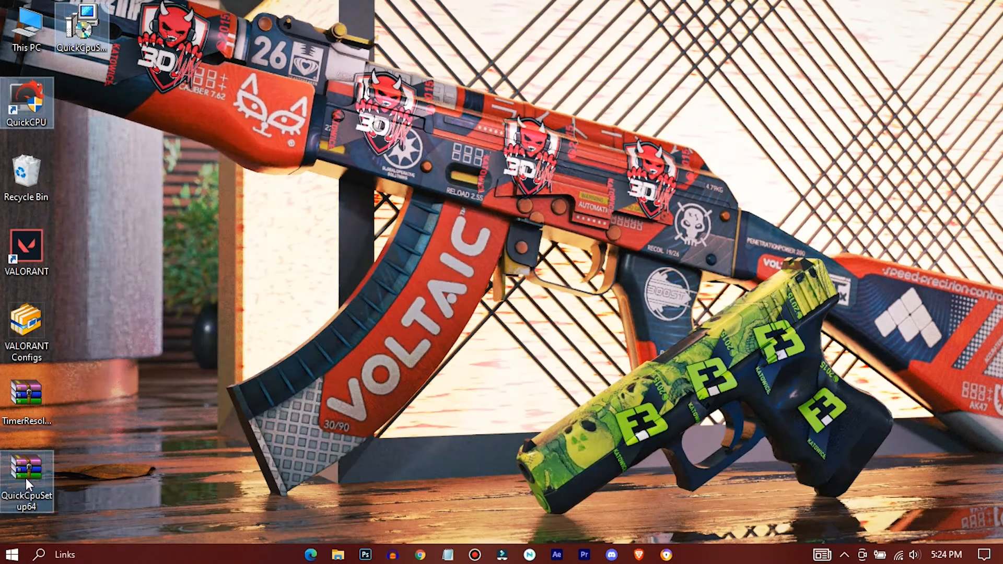
mouse_move(491, 301)
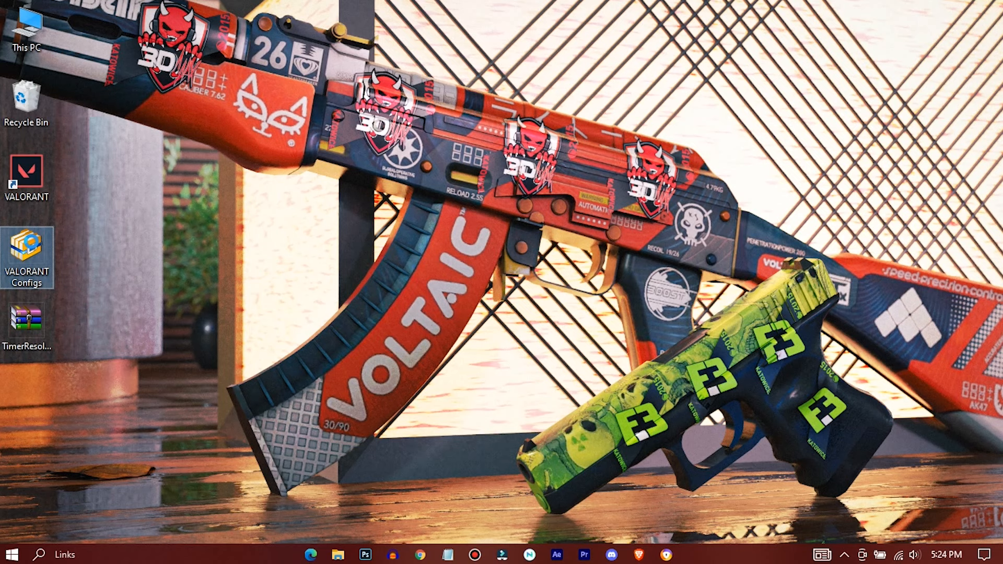
mouse_move(133, 337)
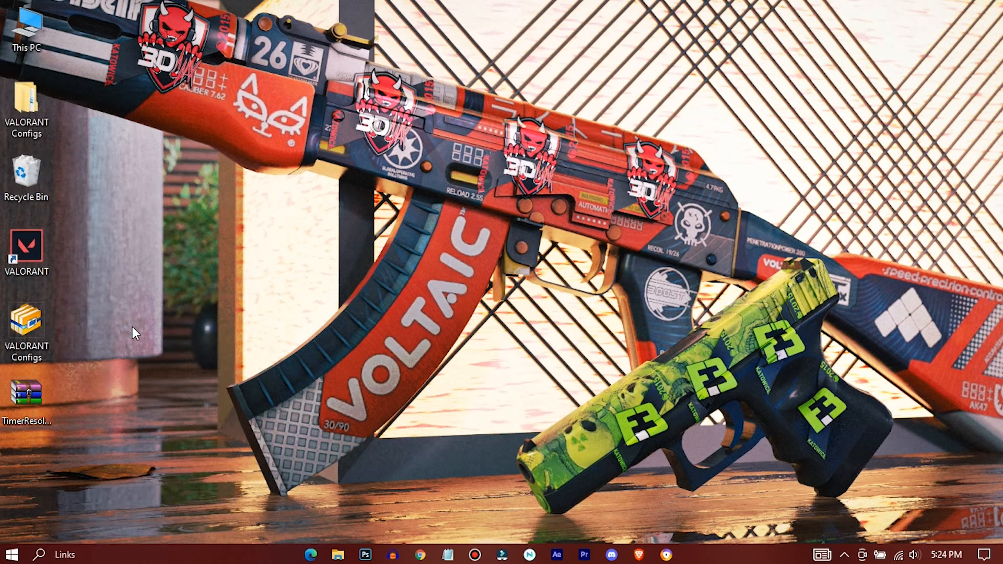
click(29, 99)
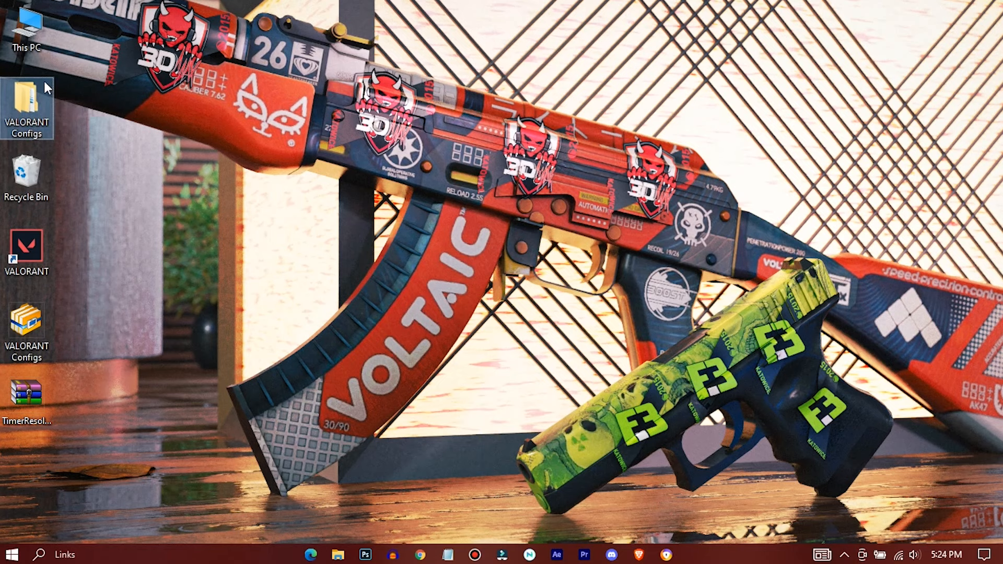
Copy the GameUserSettings file from the medium PC config folder in VALORANT Configs.
double_click(25, 93)
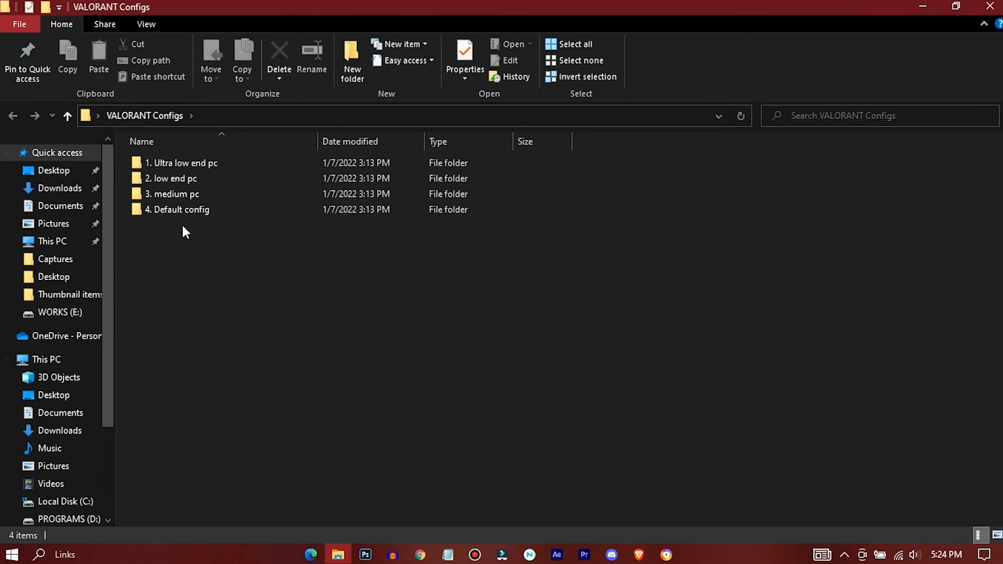
key(ctrl+a)
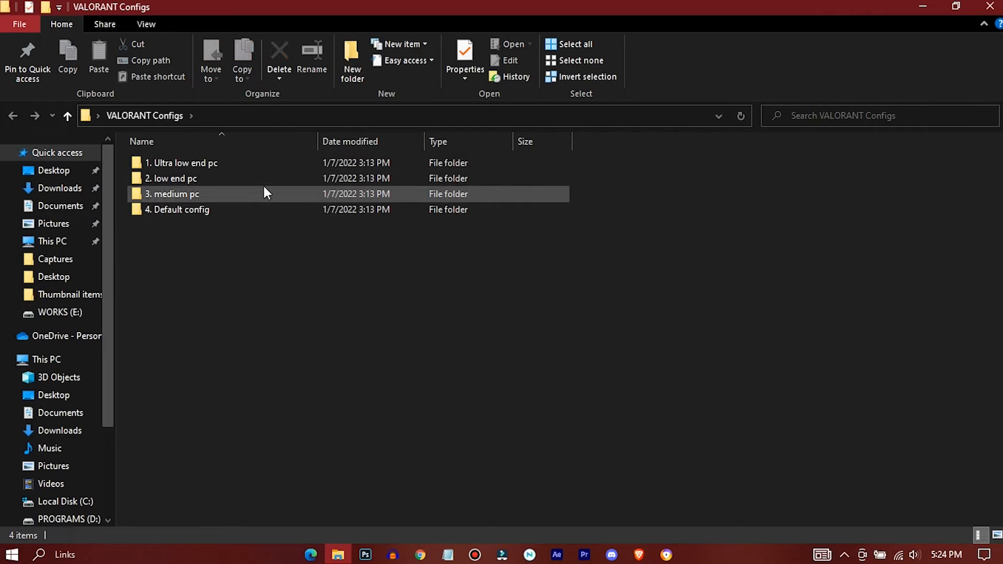
double_click(173, 194)
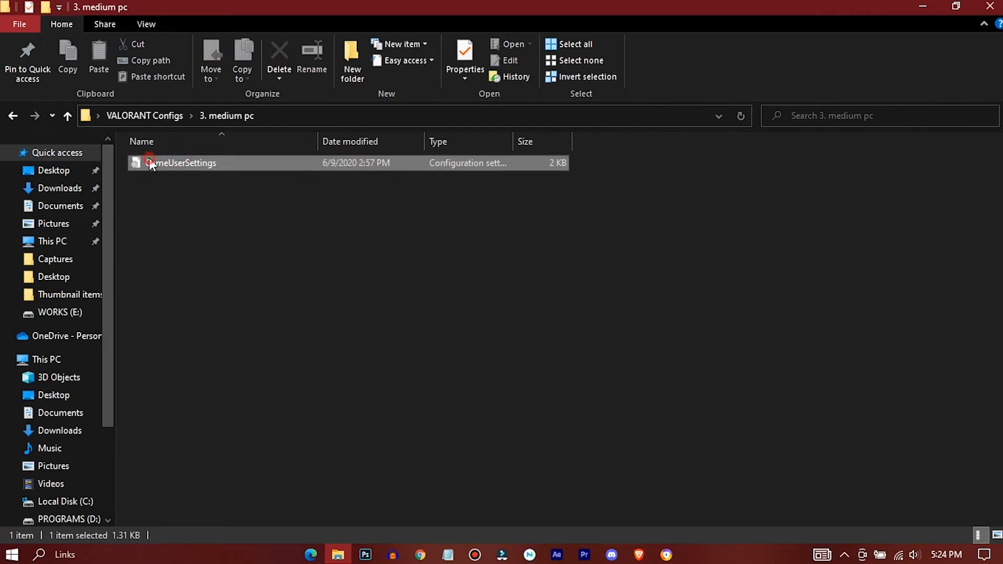
right_click(150, 163)
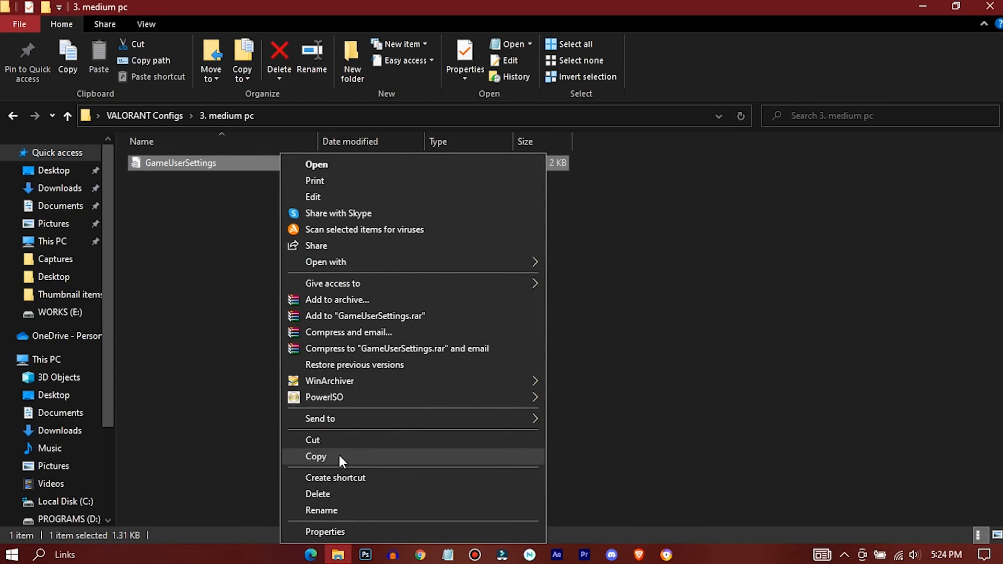
click(316, 457)
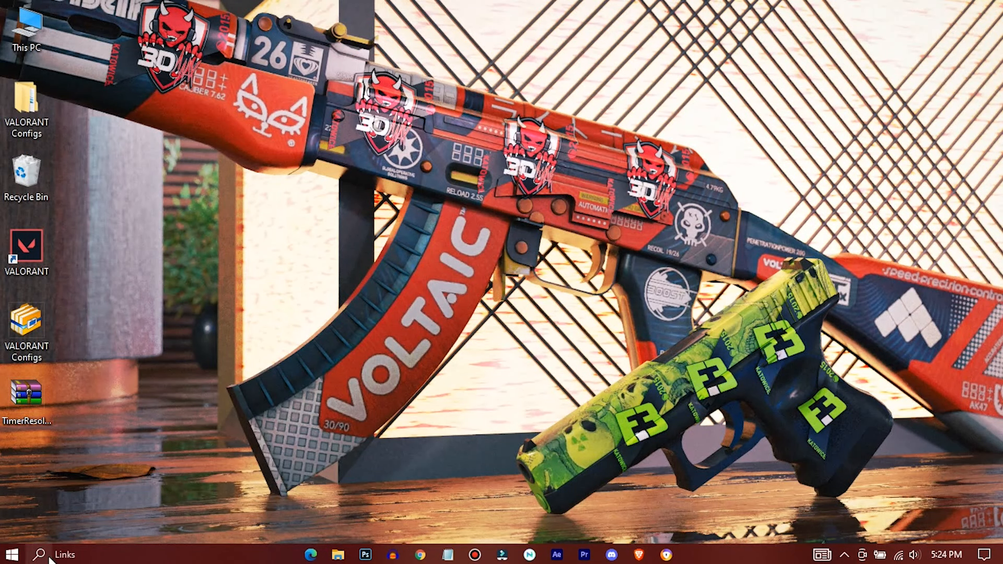
Reach VALORANT > Saved > Config > Windows via Run %localappdata%.
text(run)
text(%)
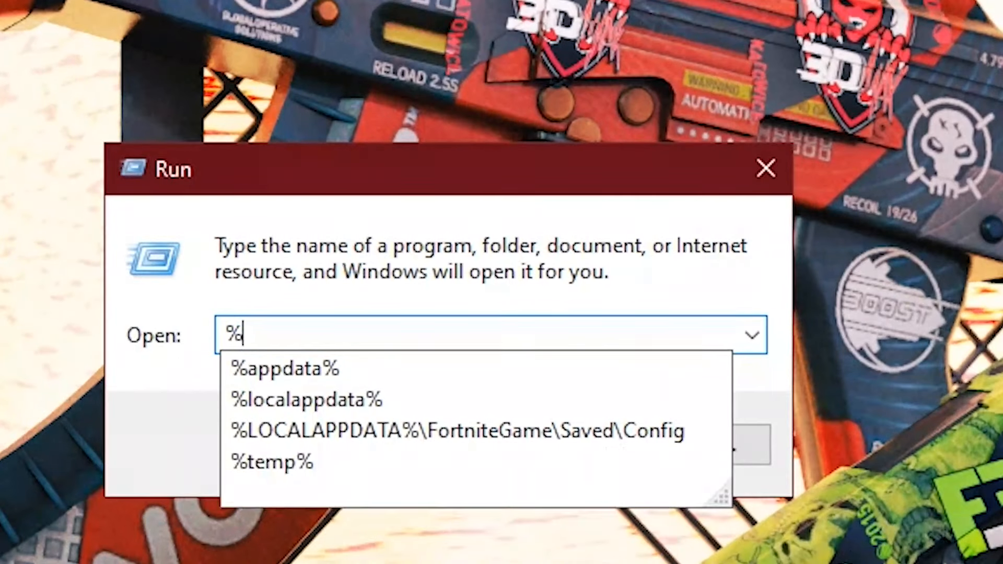
text(localappda)
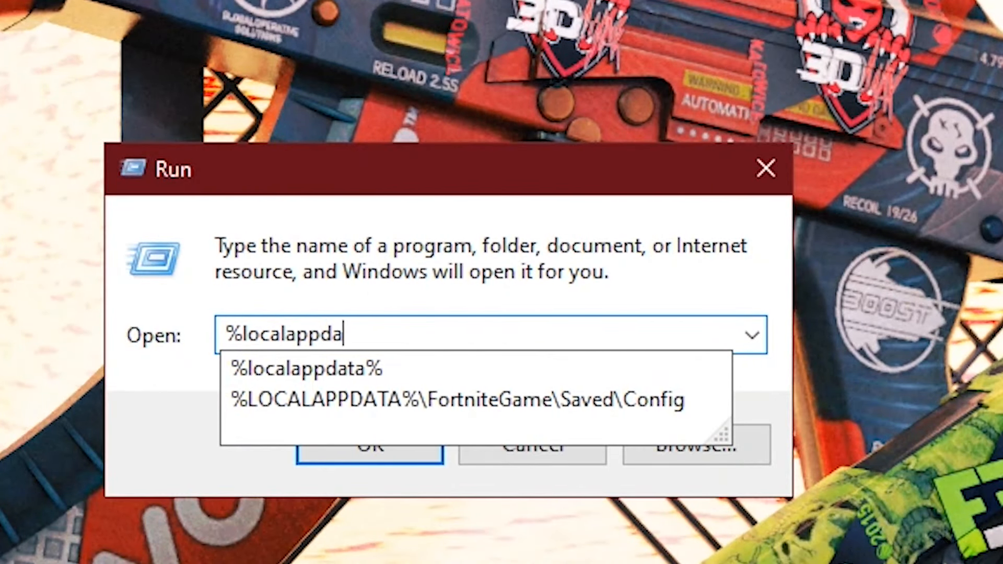
text(ta%)
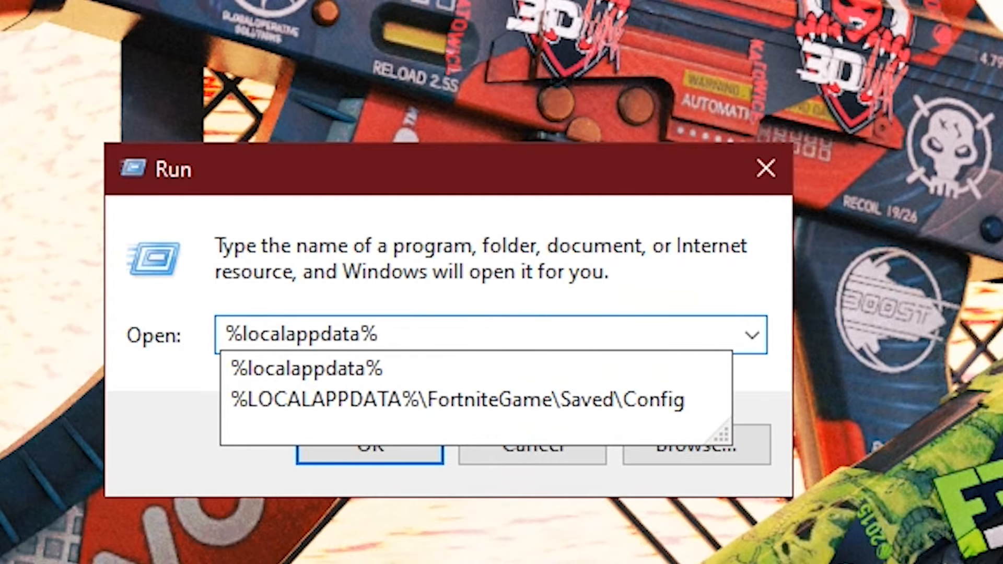
click(371, 458)
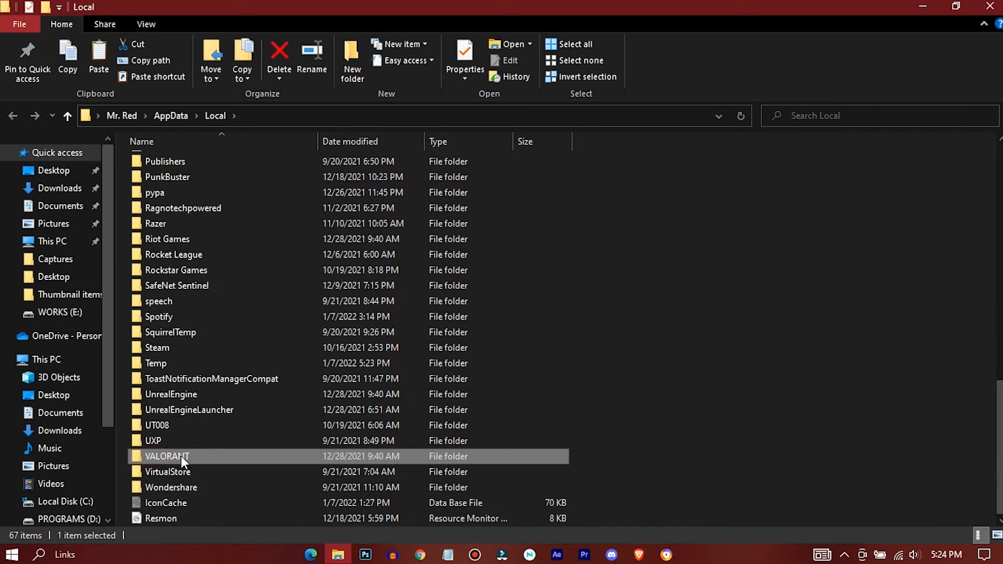
double_click(167, 456)
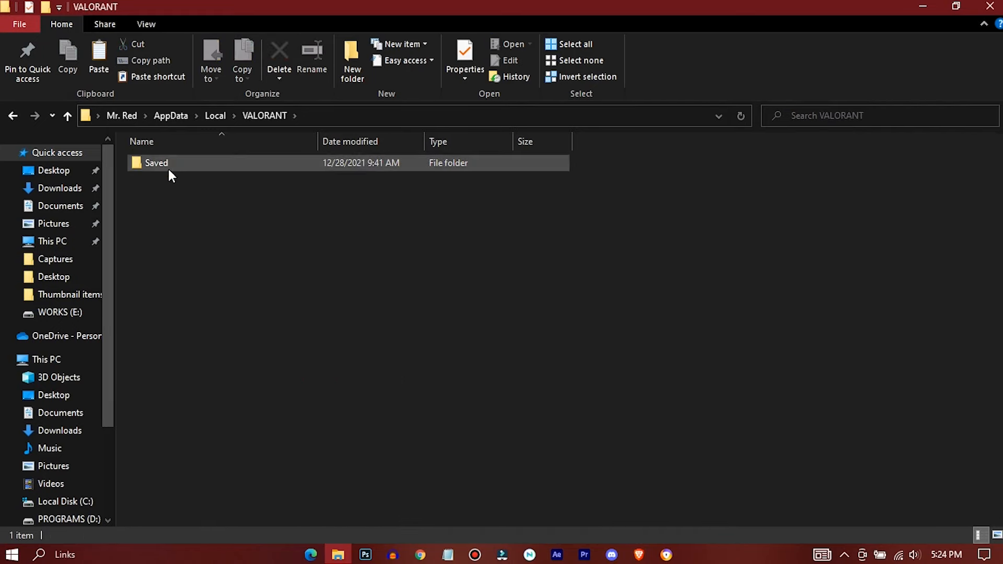
double_click(157, 162)
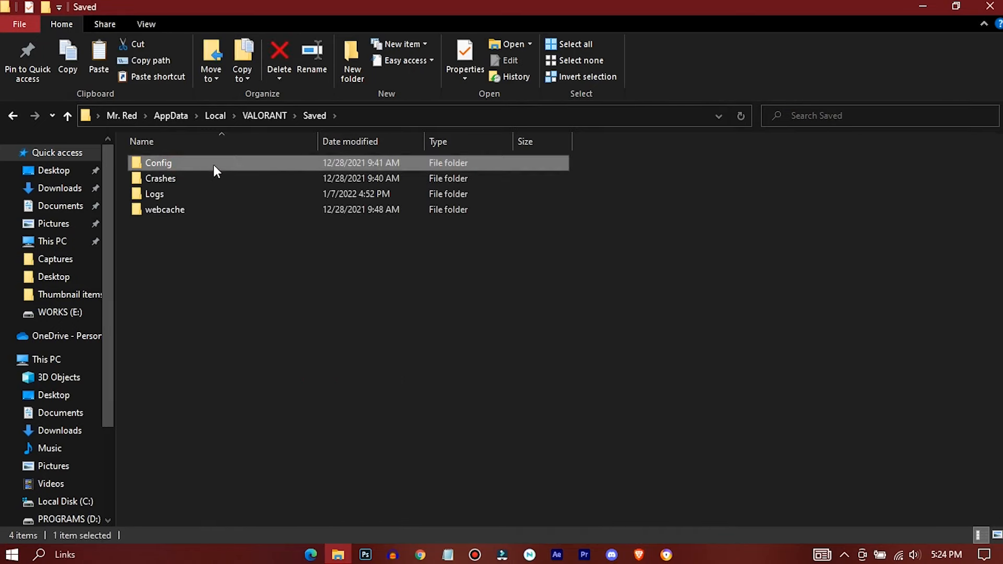
double_click(157, 162)
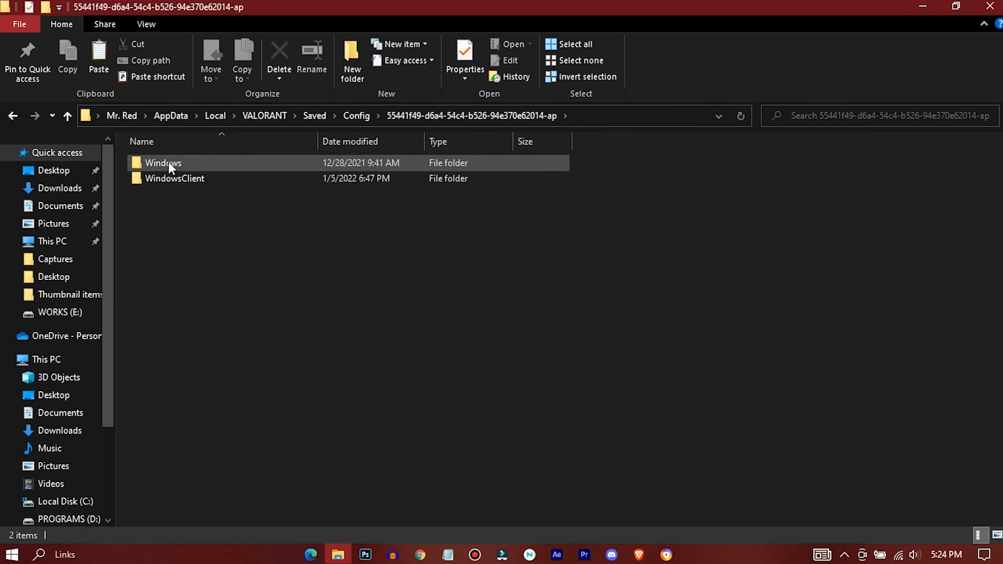
double_click(161, 163)
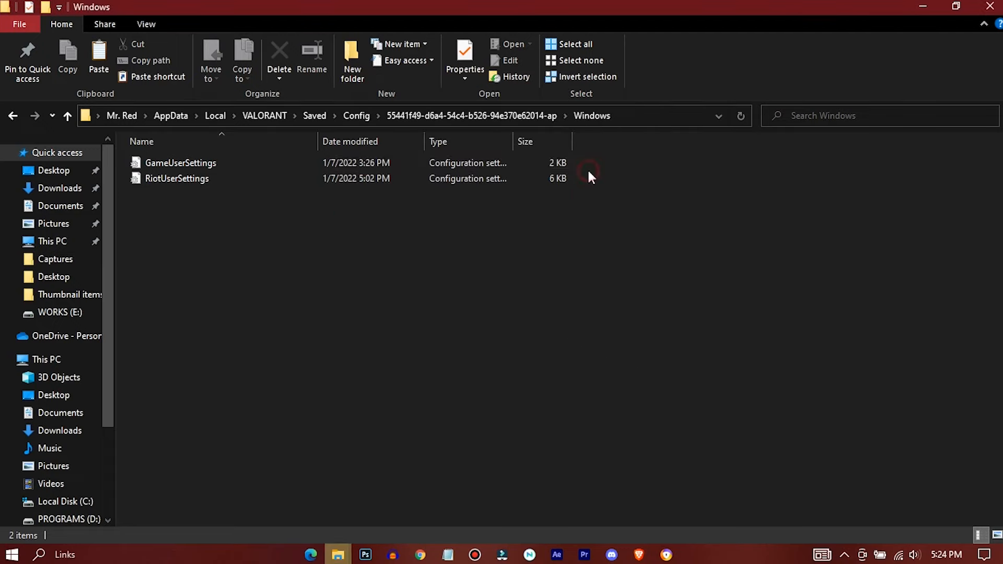
Mark the GameUserSettings file in the Windows config folder as read-only.
click(180, 162)
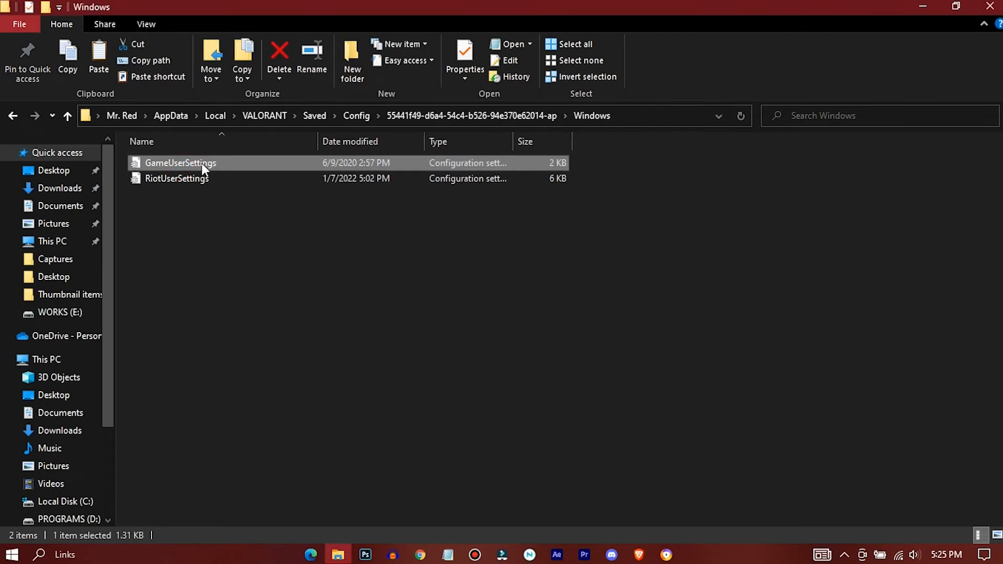
right_click(187, 169)
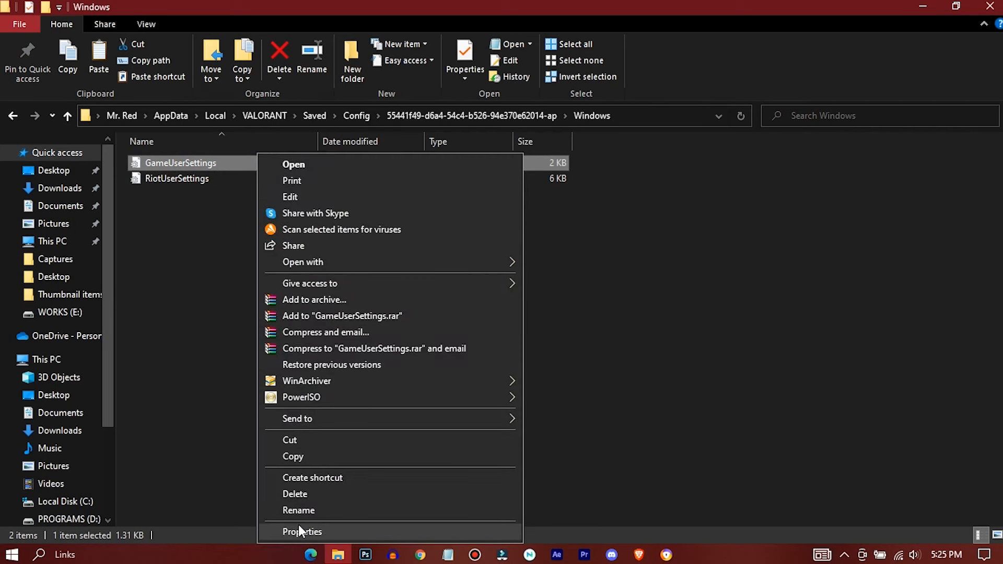
click(302, 532)
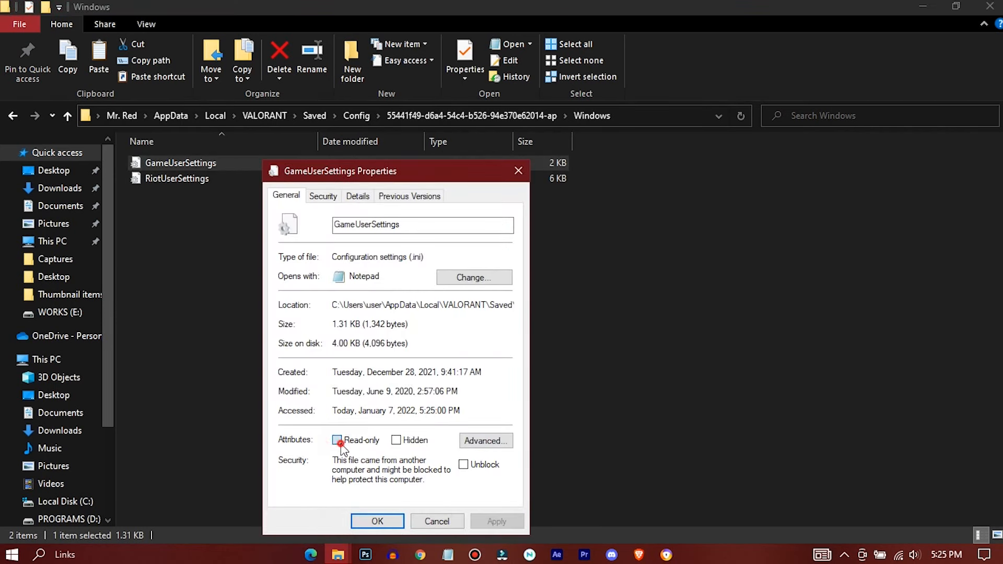
click(337, 440)
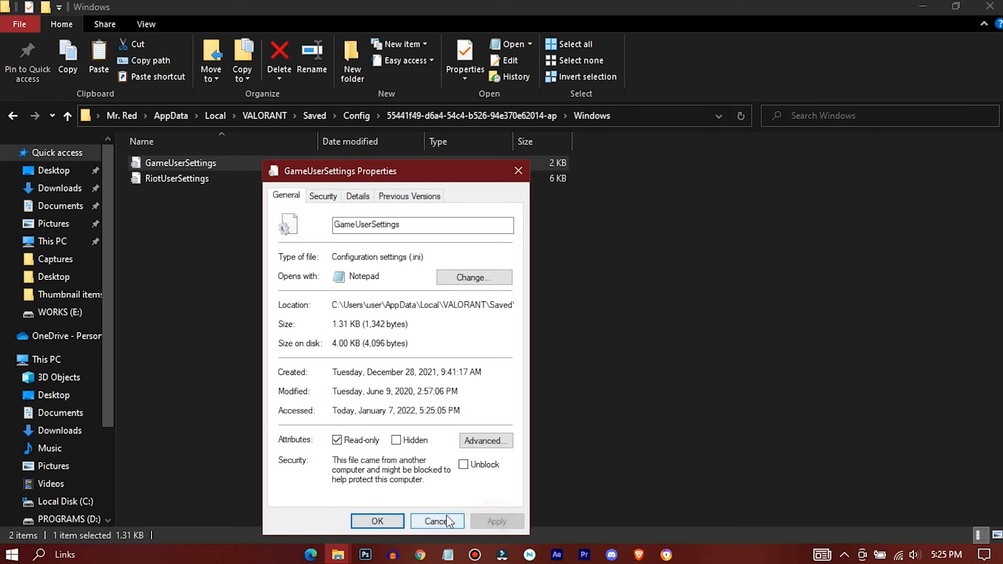
click(436, 521)
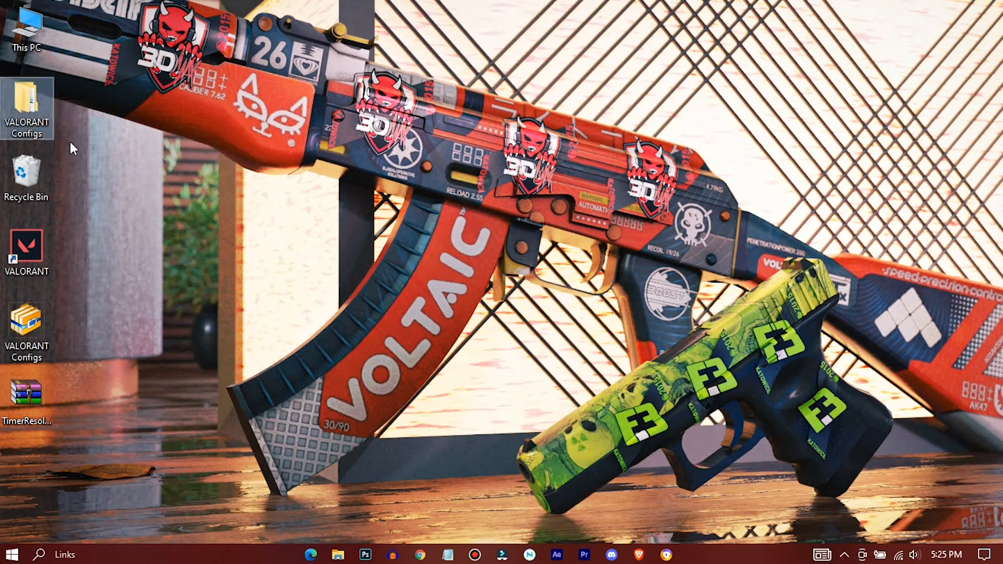
Extract TimerResolution to the desktop, run it and set the timer to Maximum (about 0.5 ms).
right_click(22, 397)
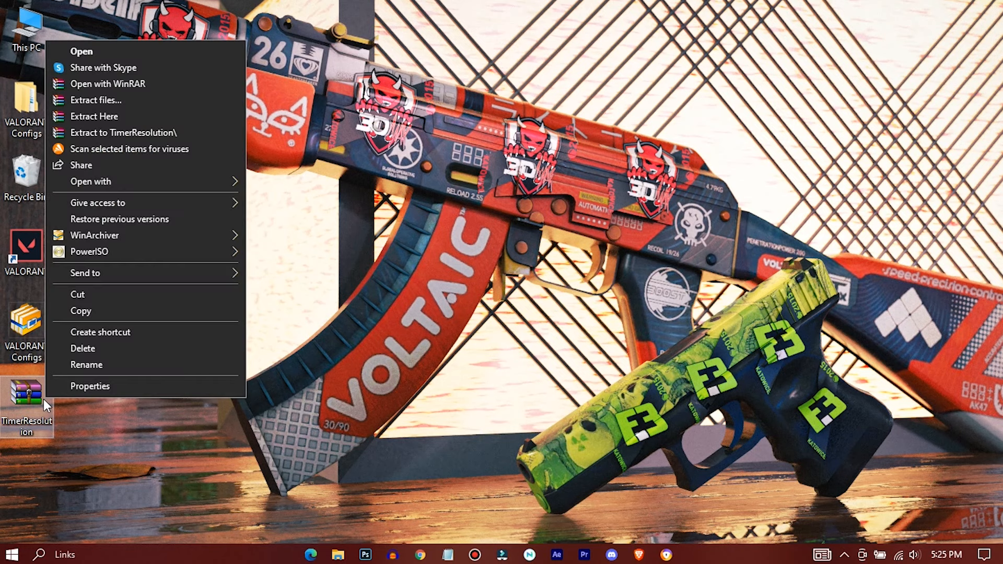
click(480, 320)
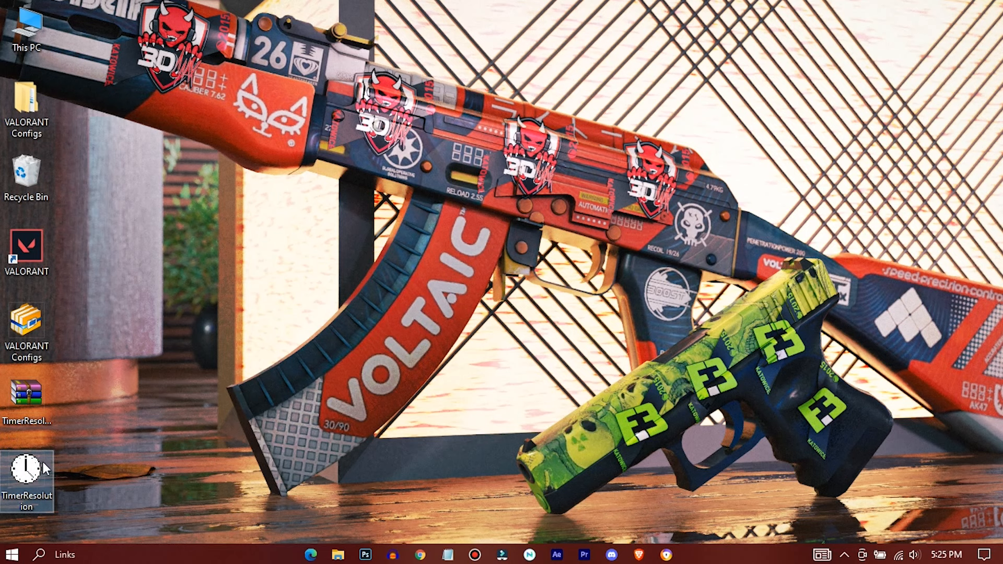
double_click(27, 474)
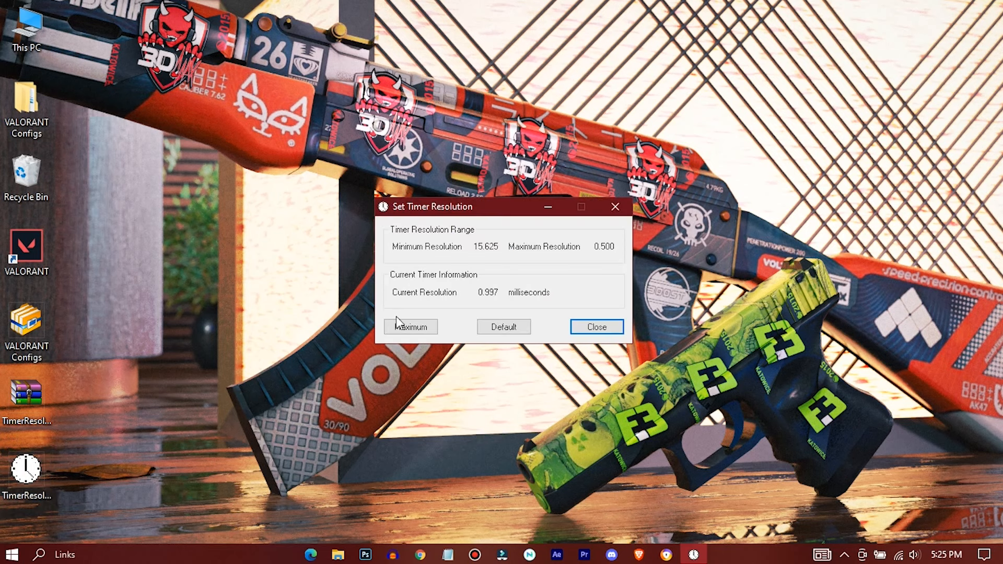
click(410, 327)
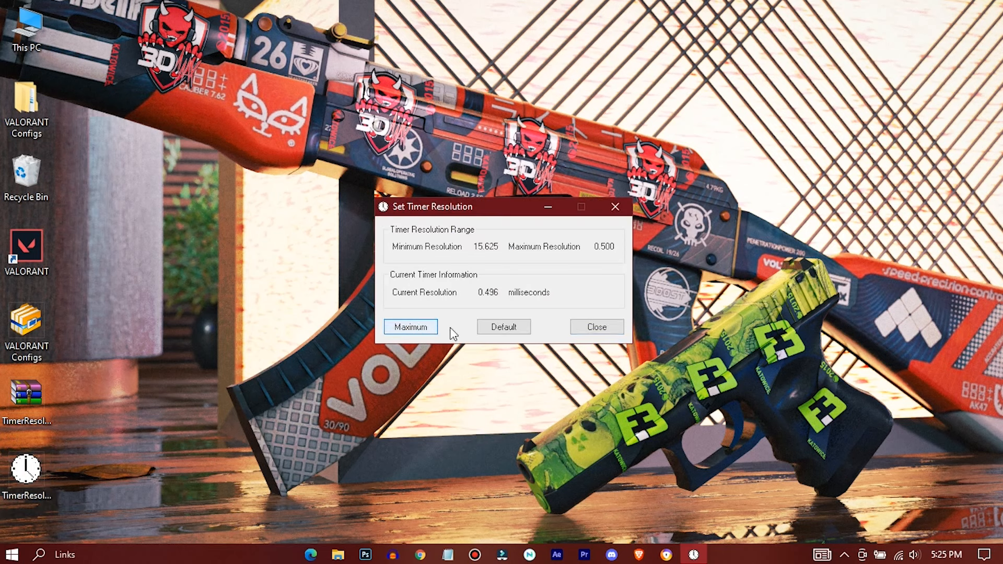
click(596, 326)
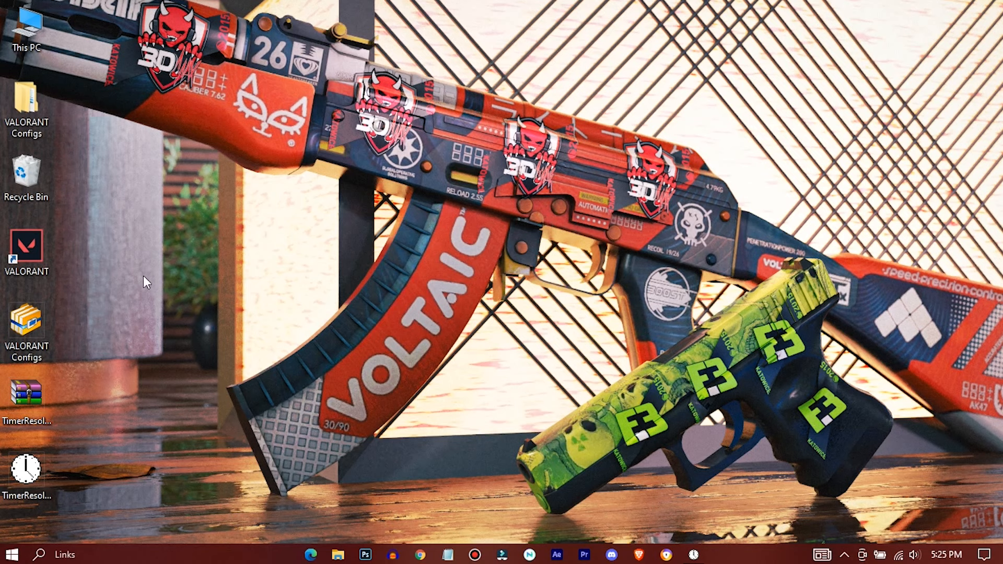
On the VALORANT shortcut's Compatibility page, disable fullscreen optimizations and override high DPI scaling.
right_click(25, 249)
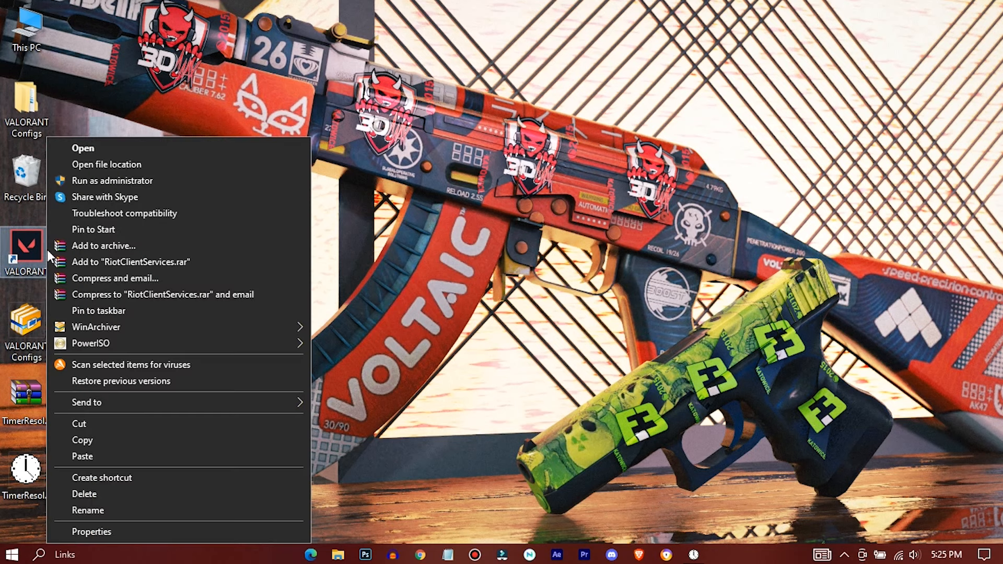
click(200, 530)
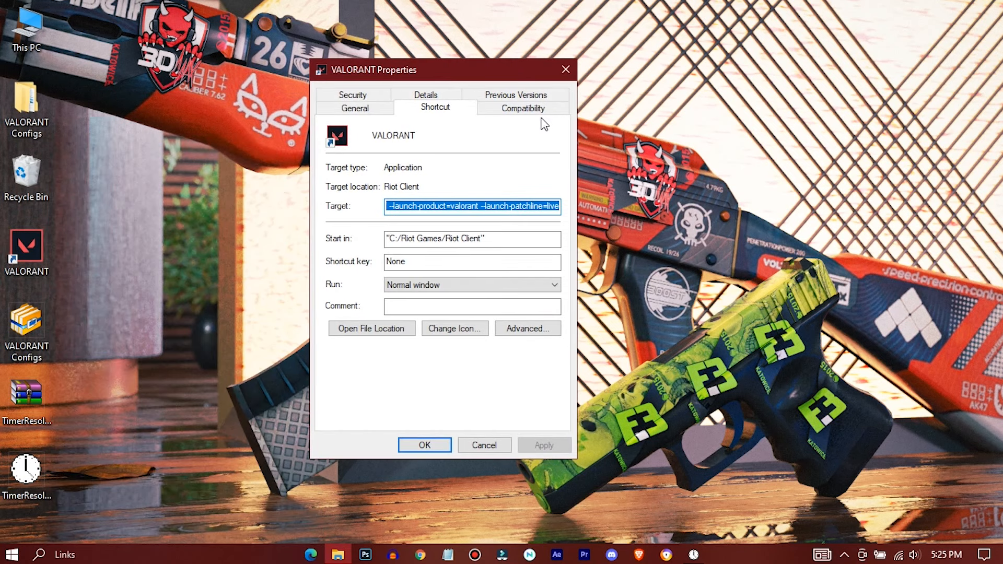
click(522, 108)
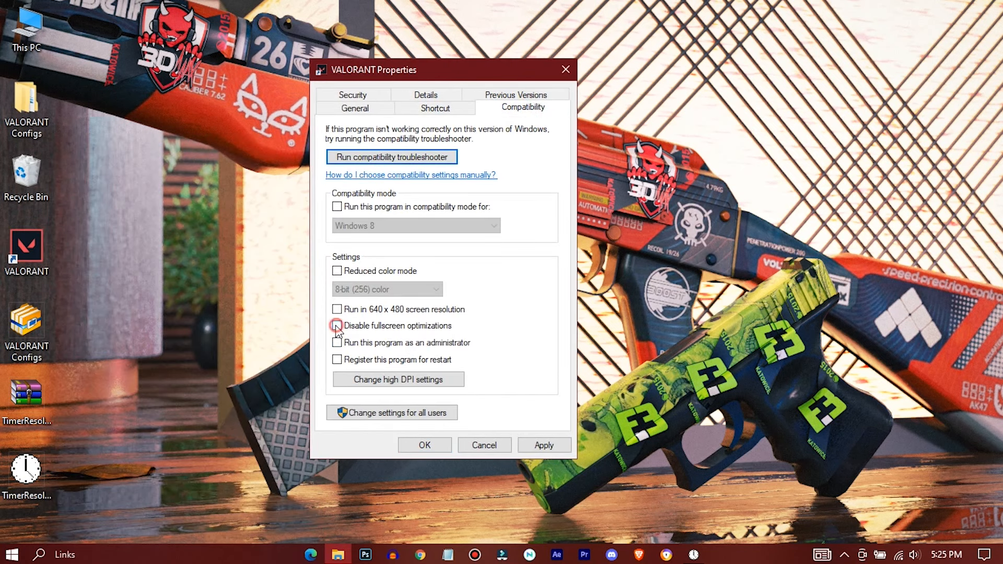
click(337, 326)
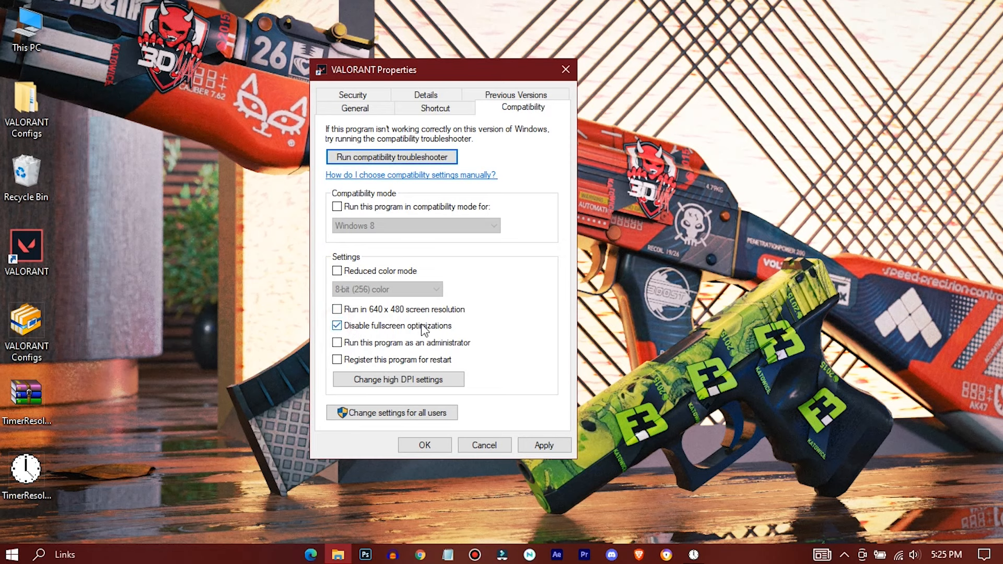
click(398, 379)
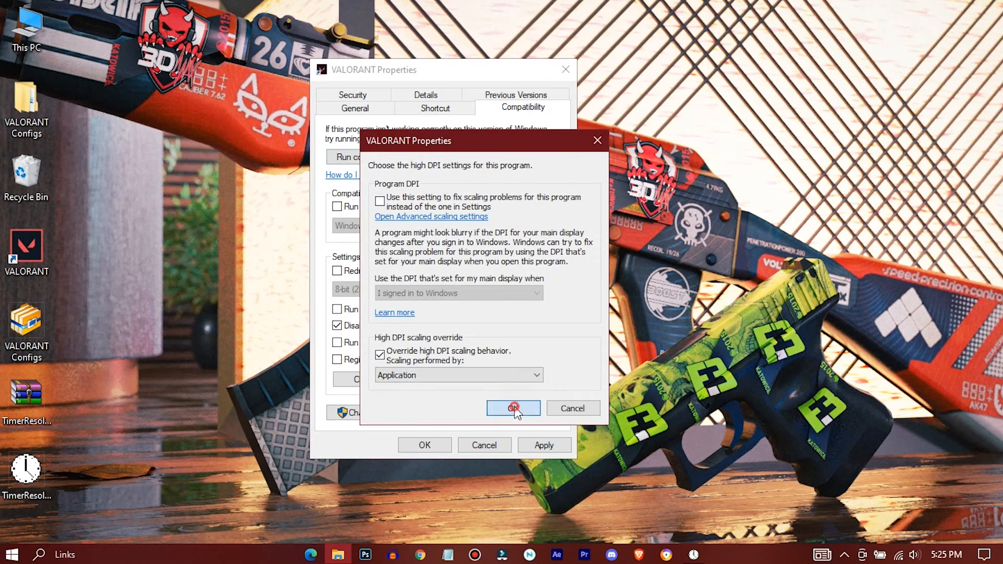
click(511, 407)
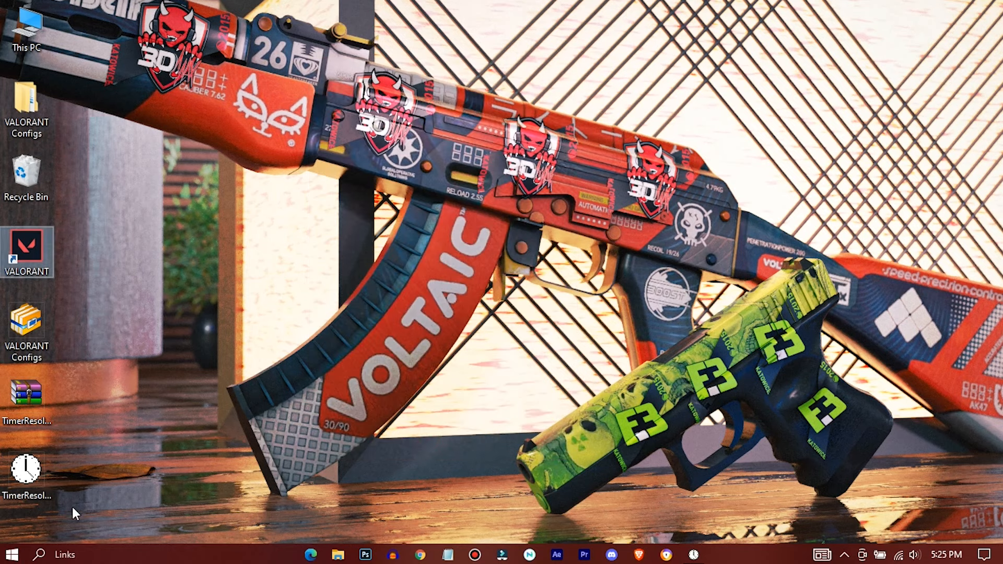
In Graphics settings, add the VALORANT shortcut and save Riot Client as High performance.
text(graphics)
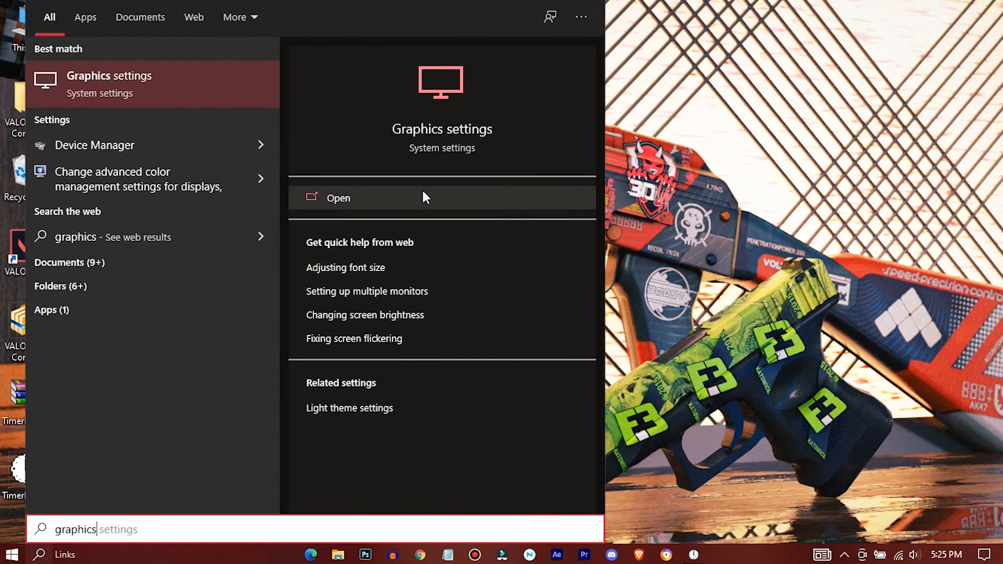
click(338, 199)
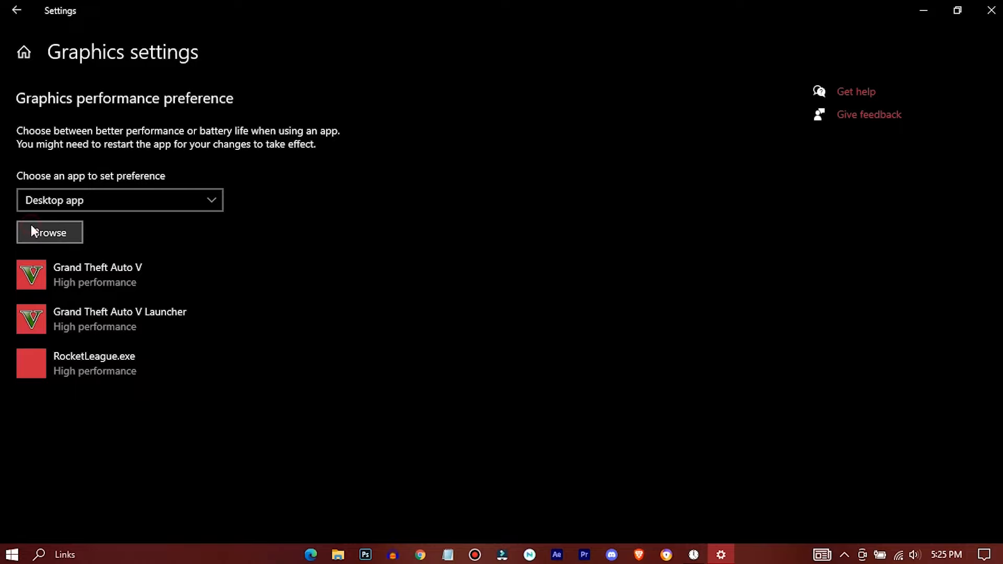
click(50, 232)
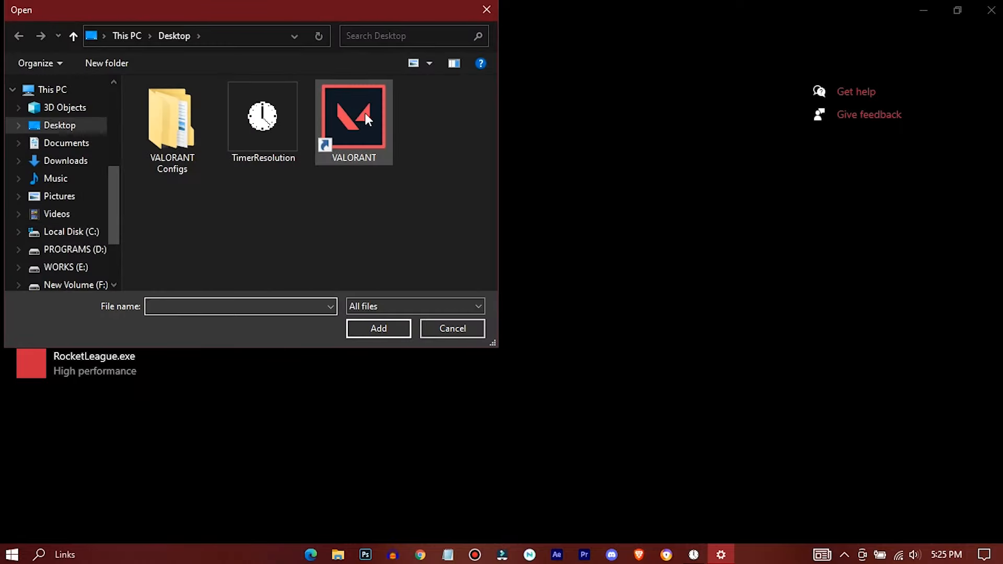
click(353, 116)
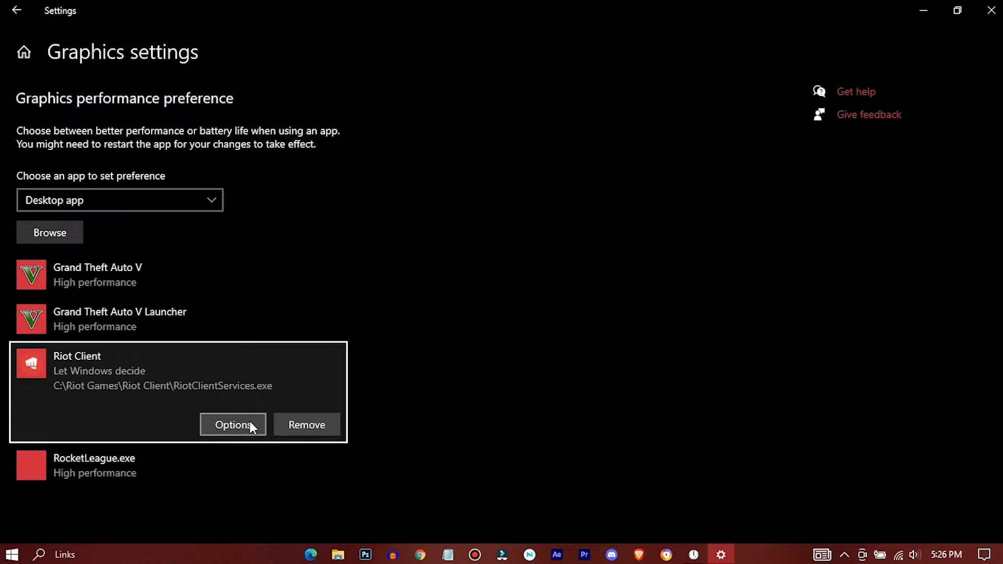
click(233, 424)
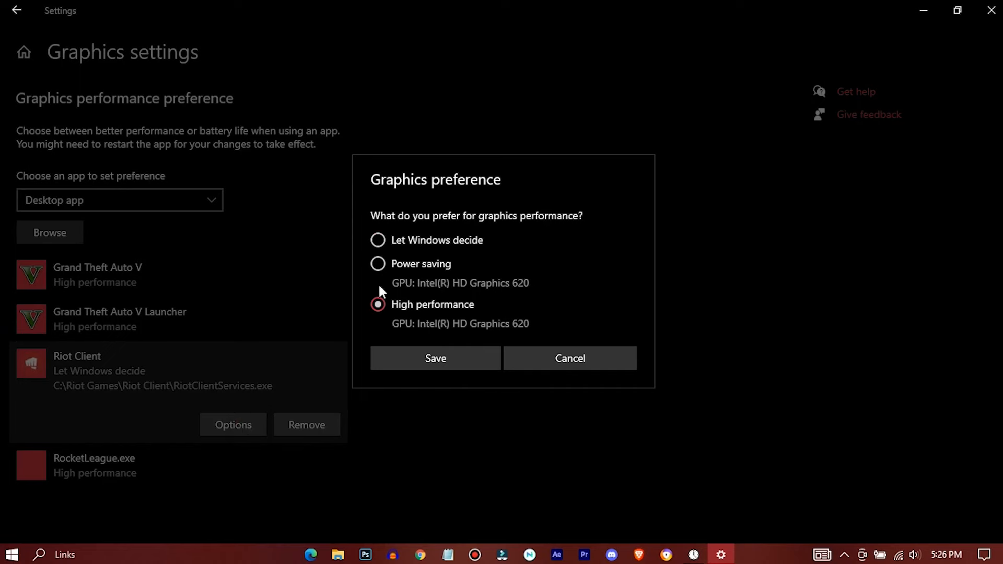
click(435, 358)
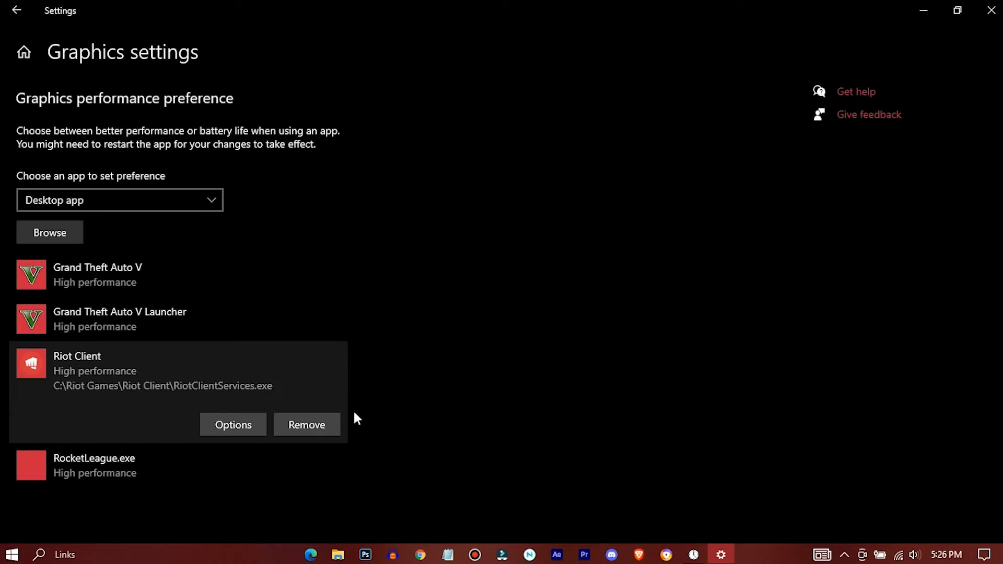